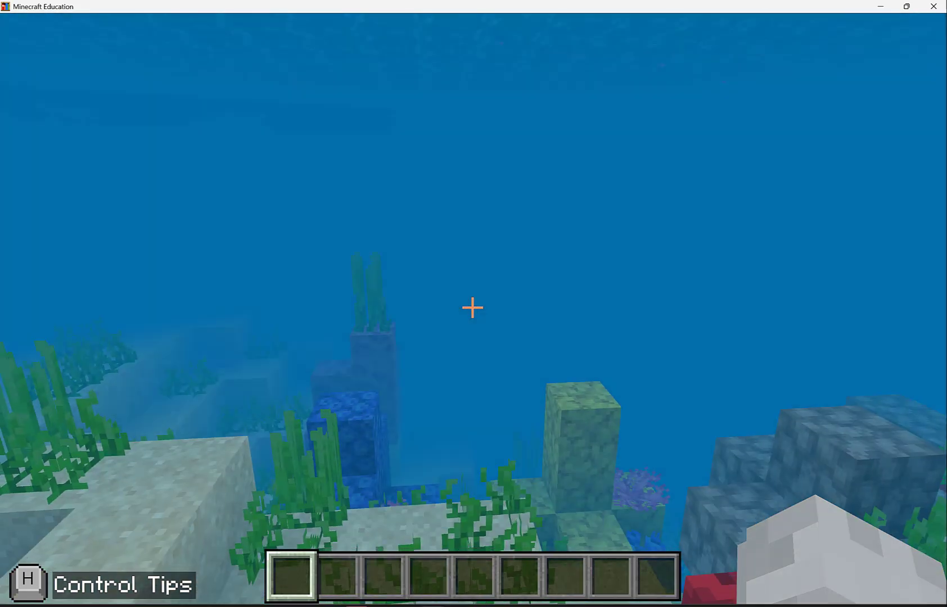
mouse_move(474, 307)
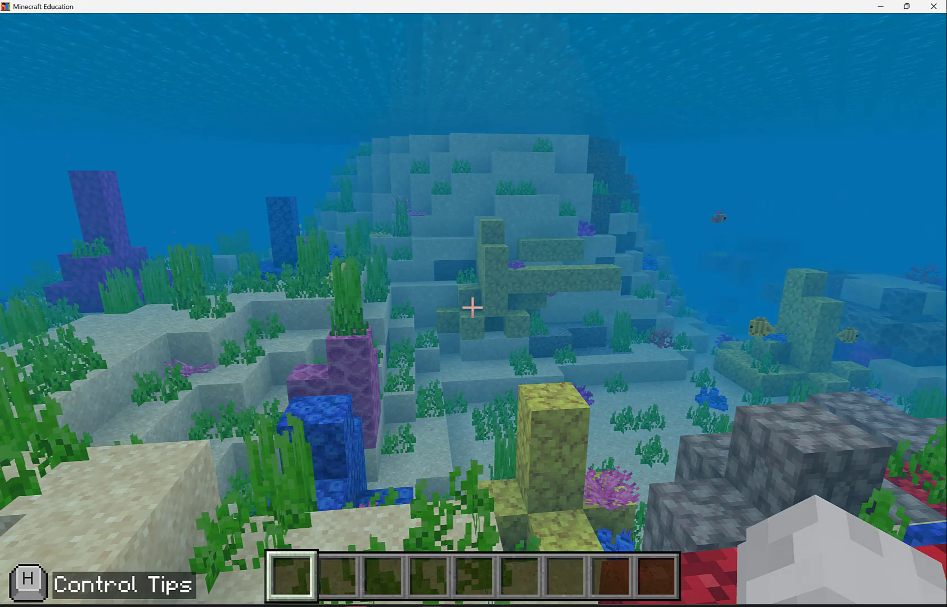
Pause the game, look at Settings briefly and resume playing the world.
key(Escape)
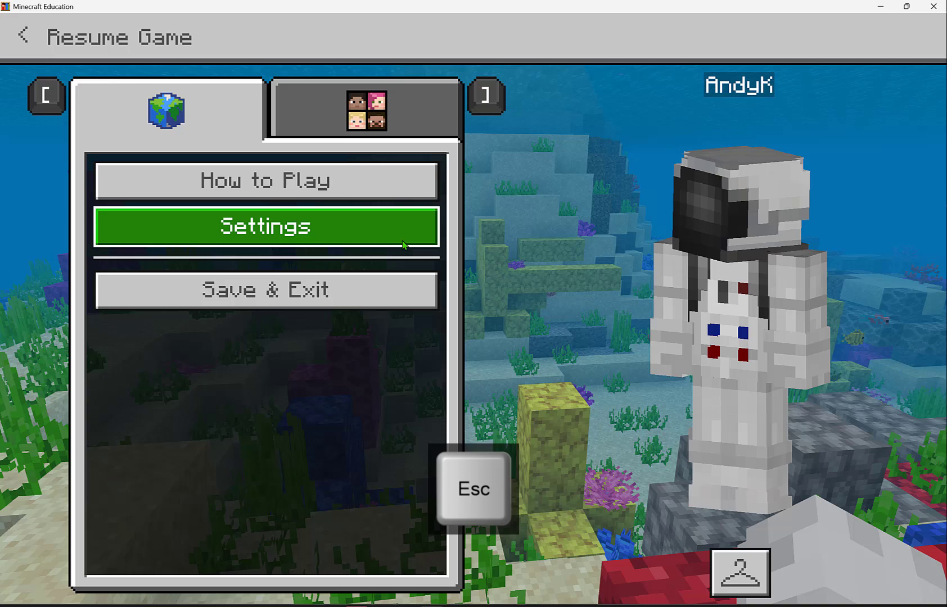
click(265, 227)
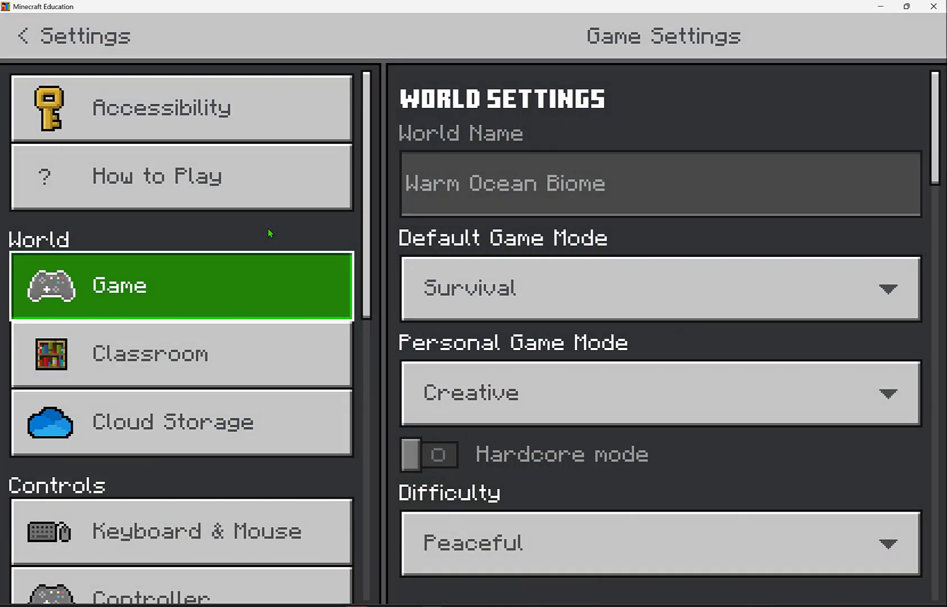
click(22, 36)
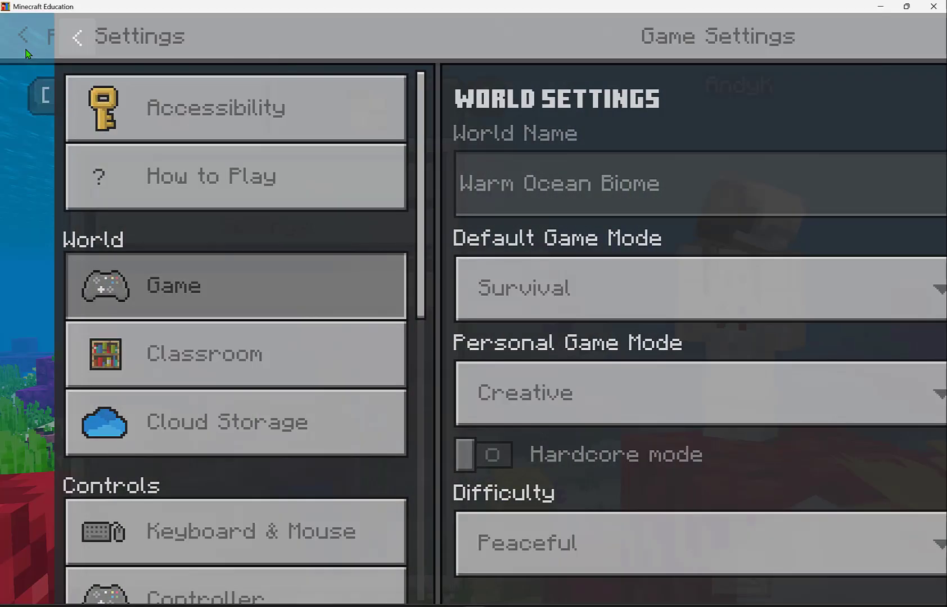
click(78, 36)
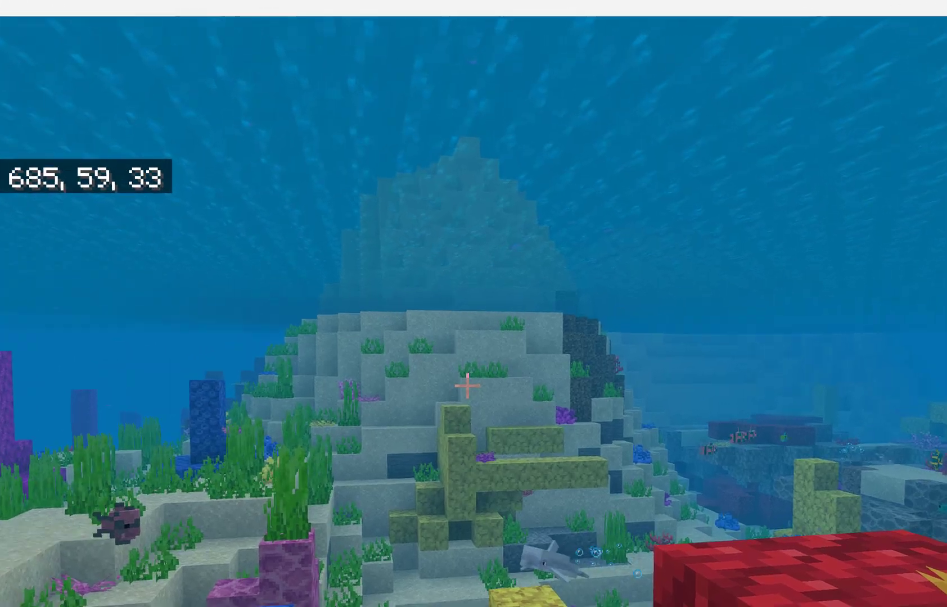
Pause again and reopen Settings on the Warm Ocean Biome game settings.
key(Escape)
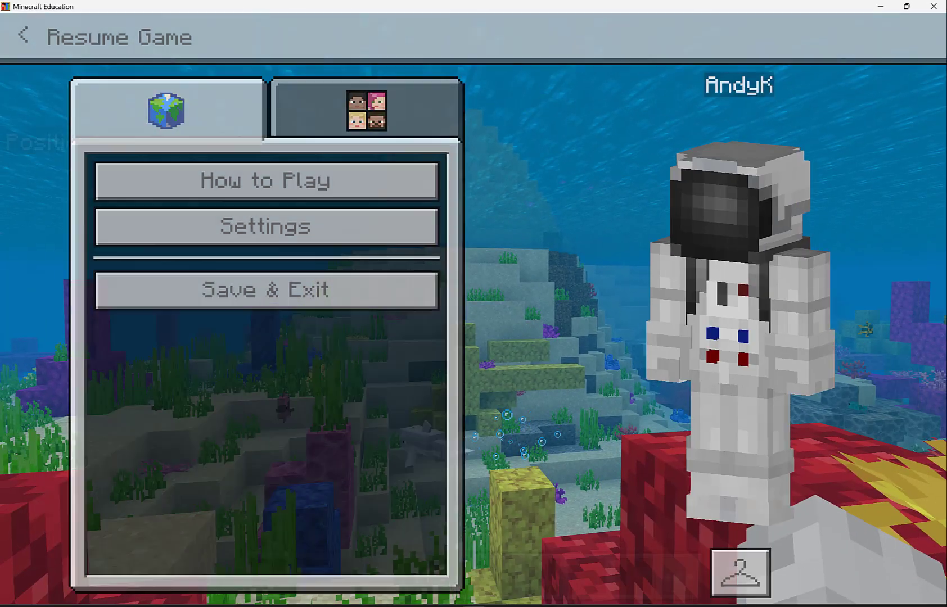
click(266, 226)
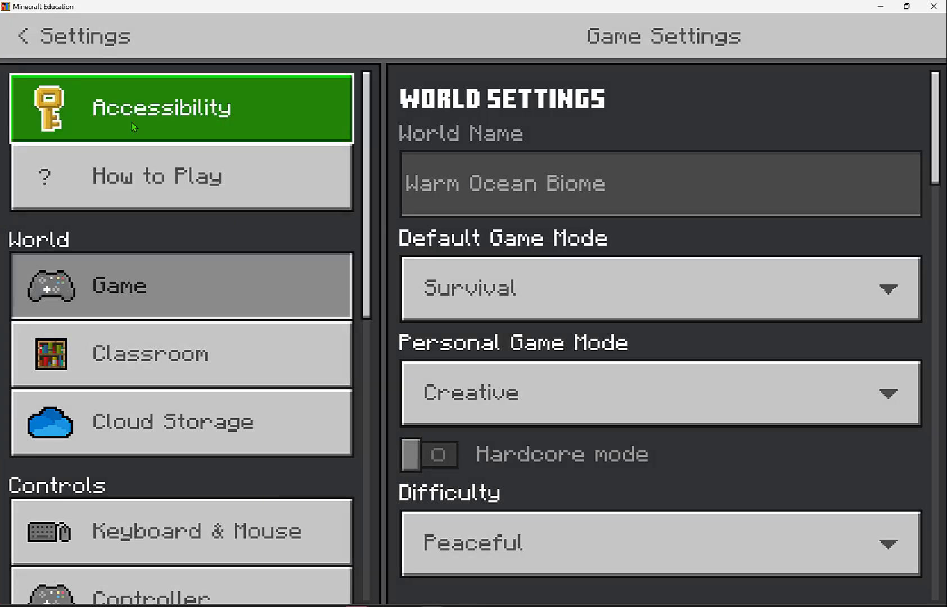
Reach the How to Play guide via Accessibility and browse its first topics.
click(181, 109)
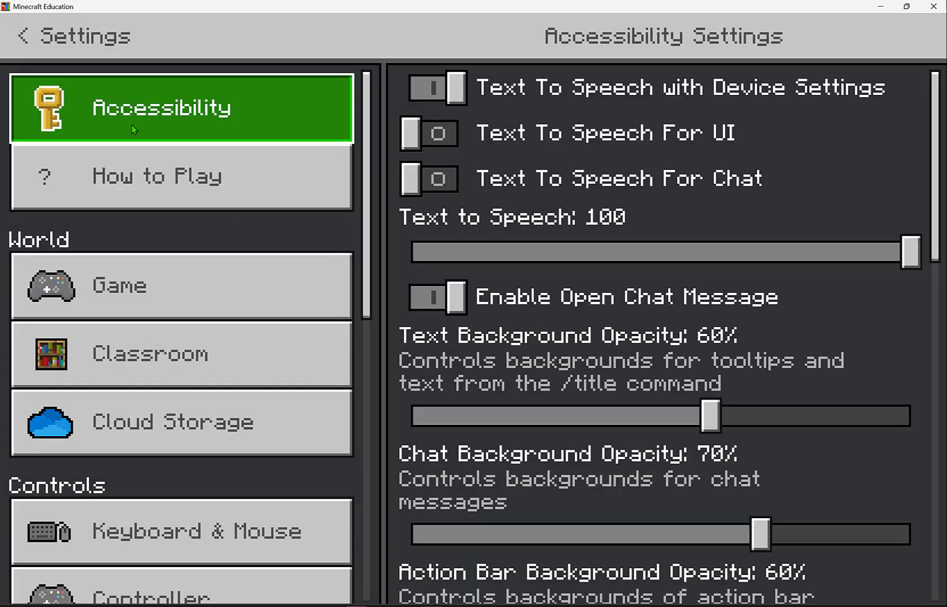
click(158, 176)
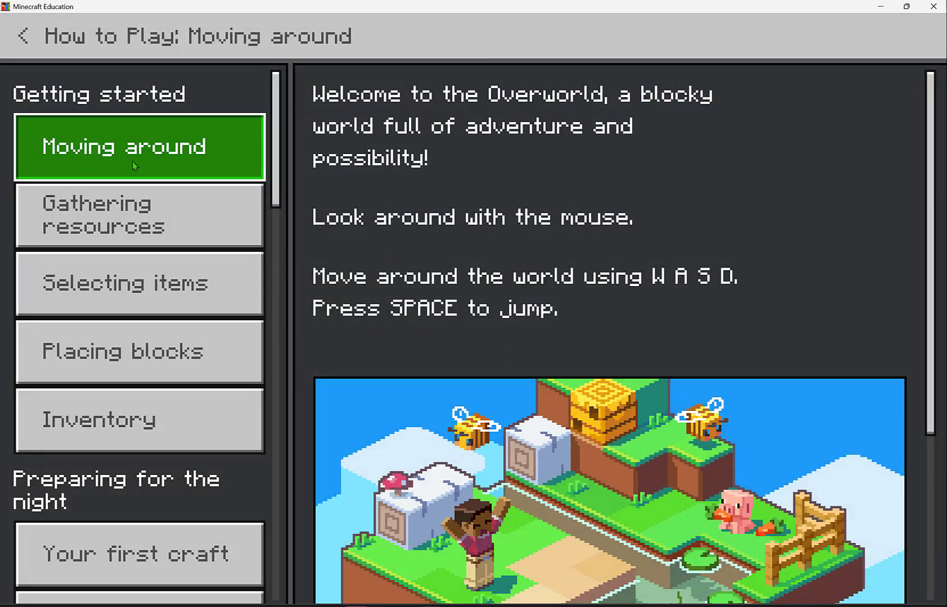
scroll(down, 3)
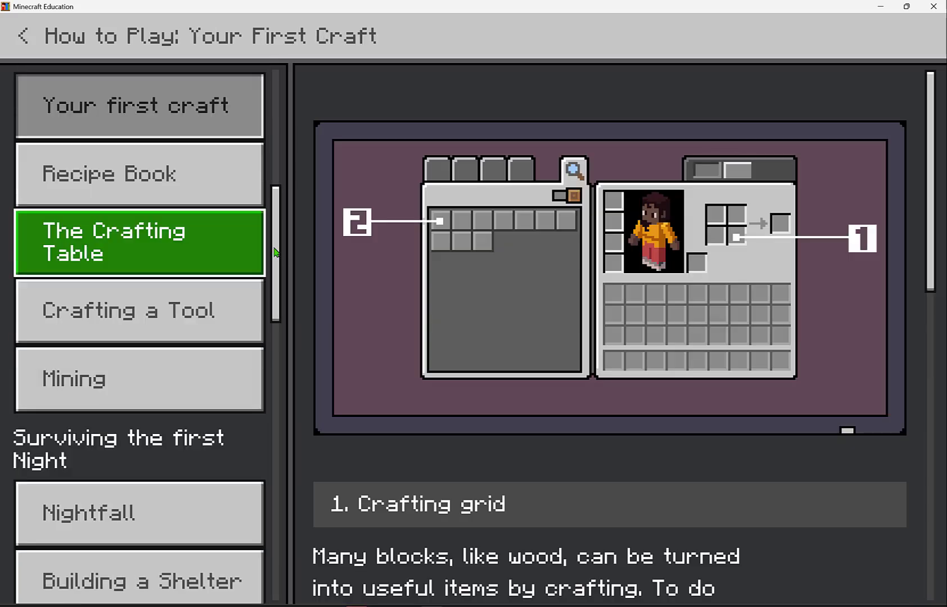
scroll(down, 3)
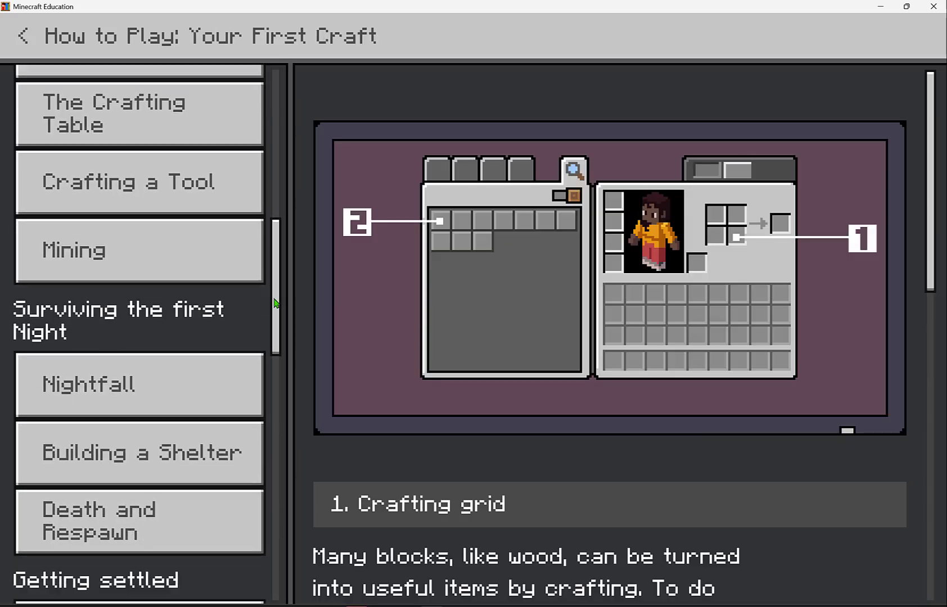
scroll(down, 3)
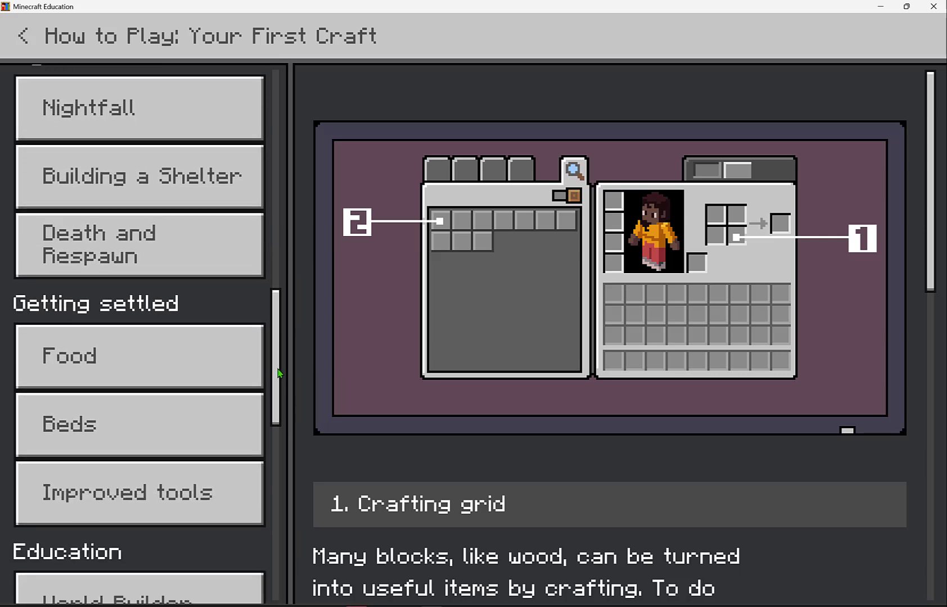
scroll(down, 3)
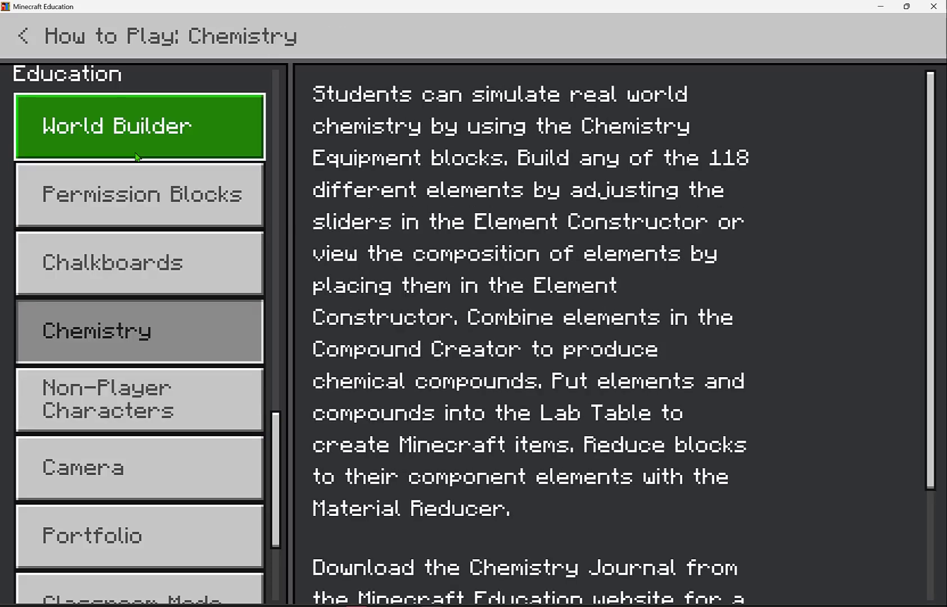
Read the Portfolio topic, then the Classroom Mode topic in the guide.
click(139, 536)
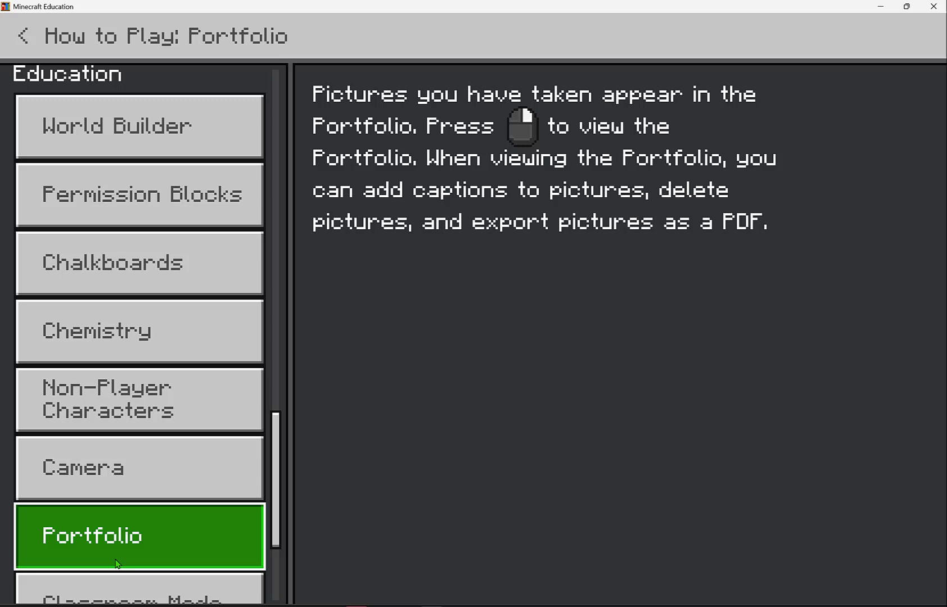
scroll(down, 3)
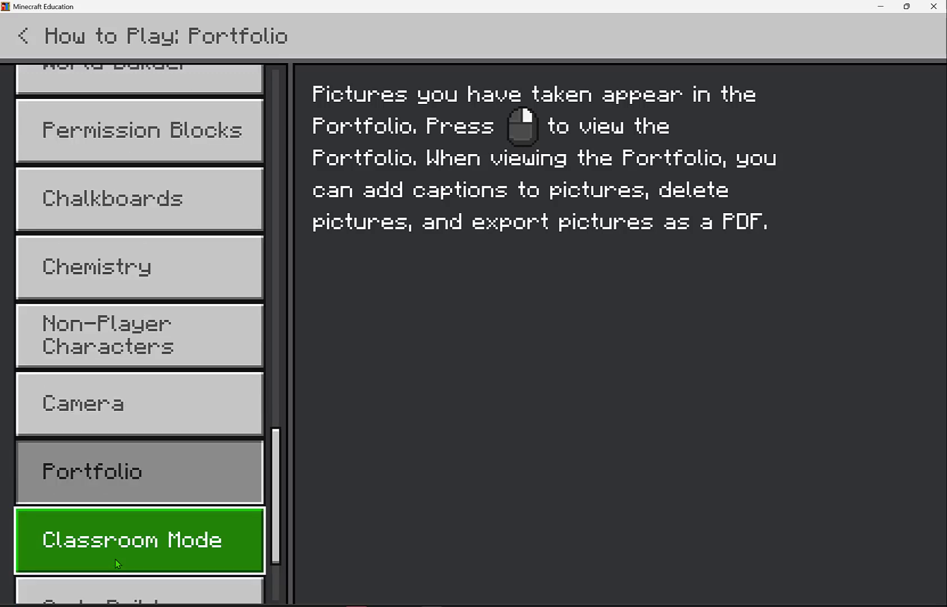
click(140, 335)
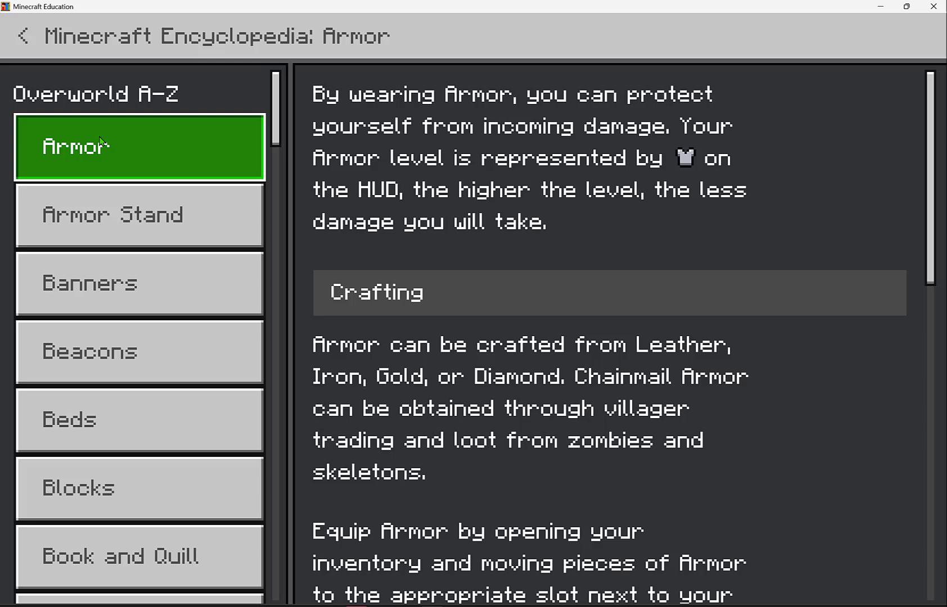
mouse_move(291, 125)
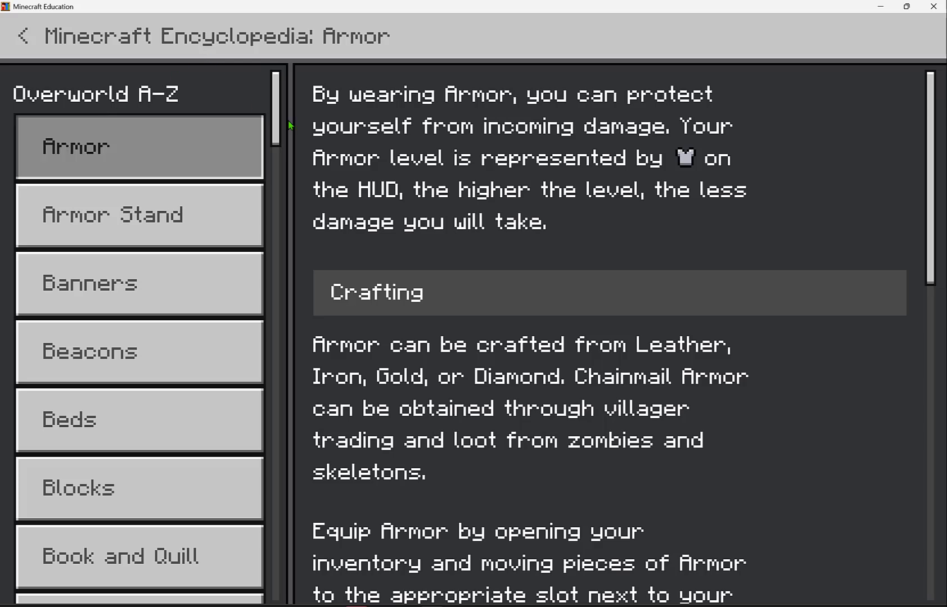
Scroll the encyclopedia topic list to Options & Cheats and return to Settings.
scroll(down, 3)
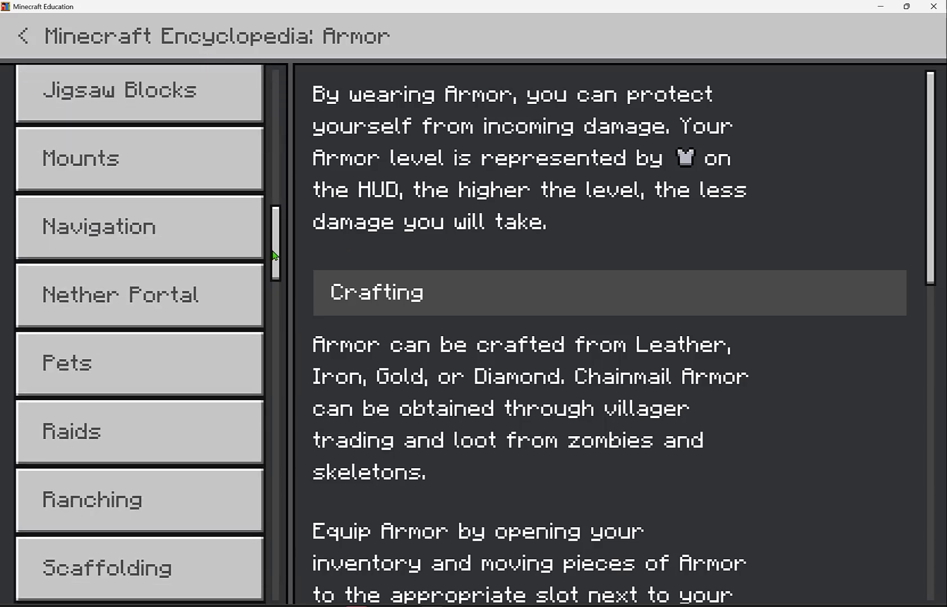
scroll(down, 3)
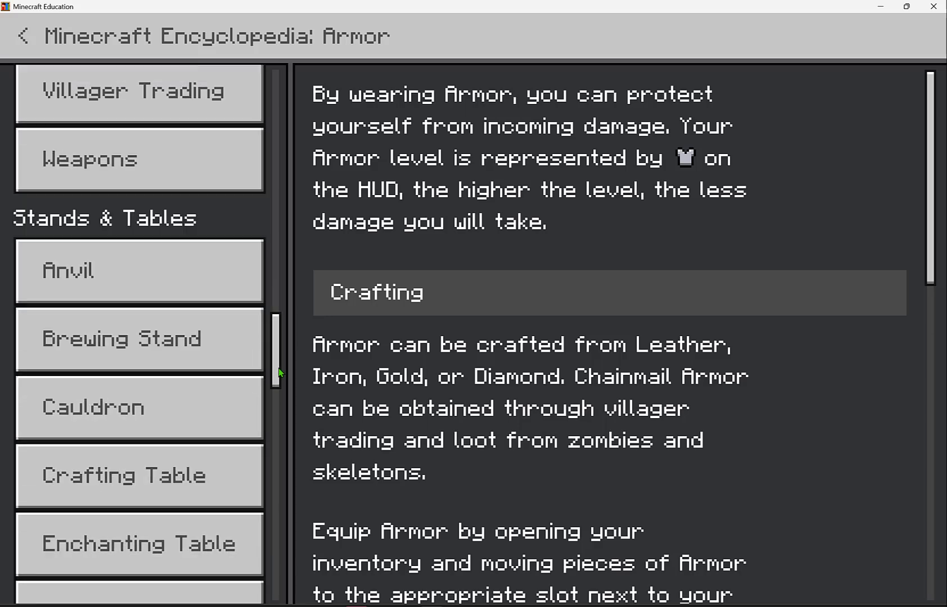
scroll(down, 3)
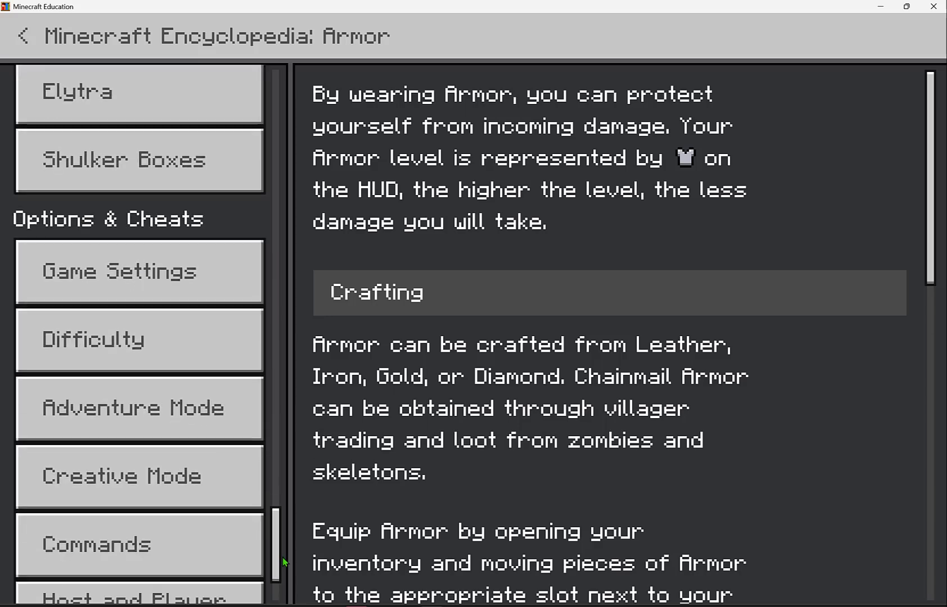
scroll(down, 3)
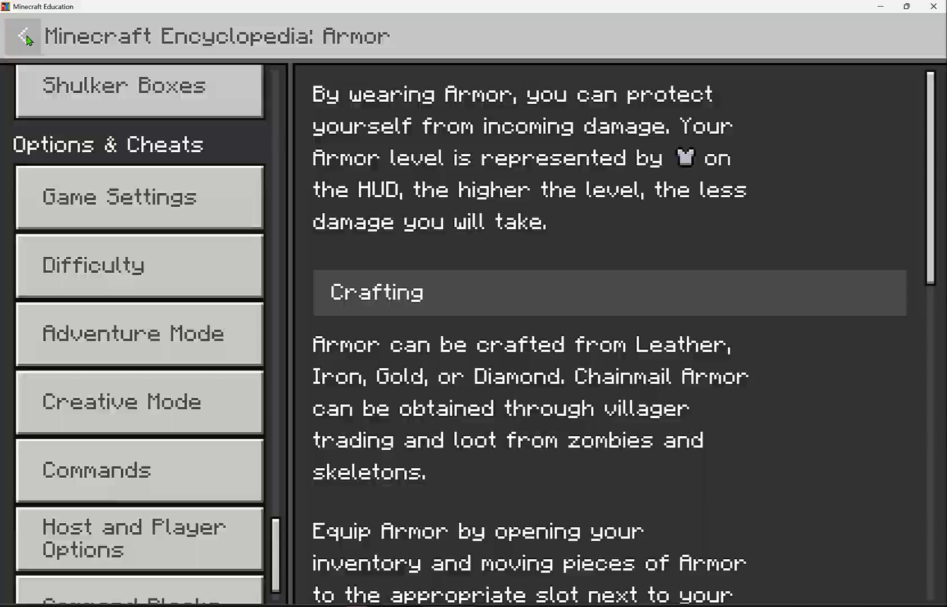
click(22, 36)
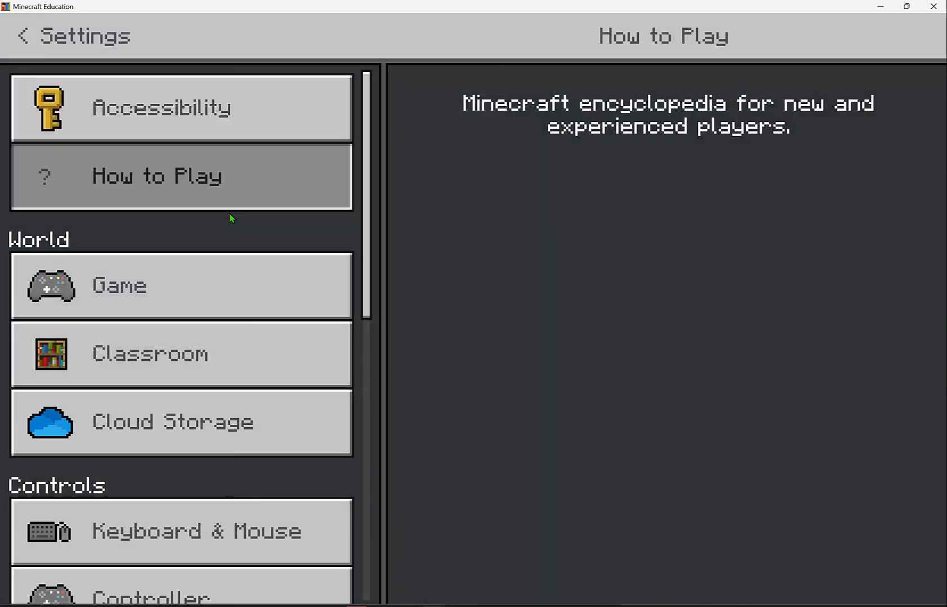
Show the Game settings for the Warm Ocean Biome world.
click(180, 285)
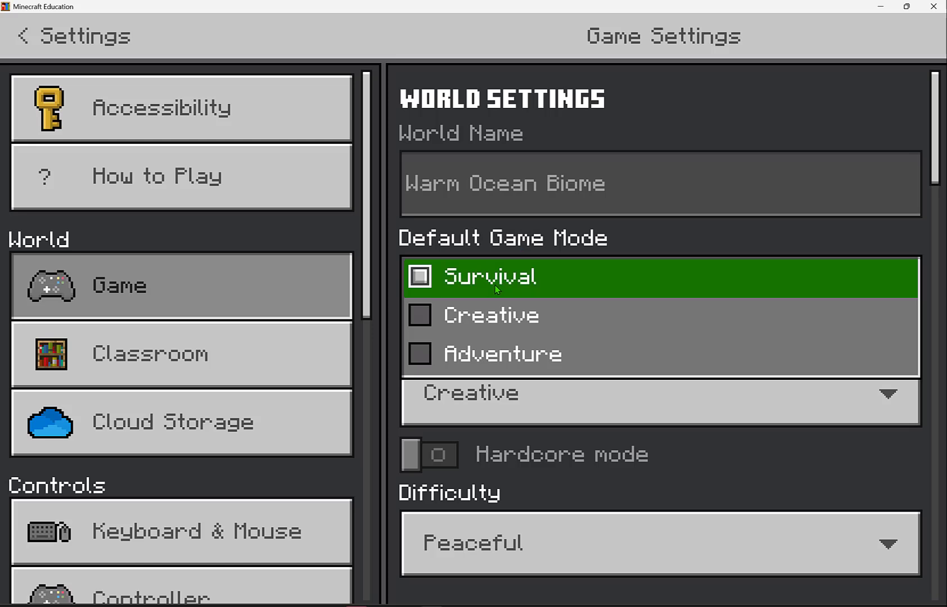
mouse_move(488, 310)
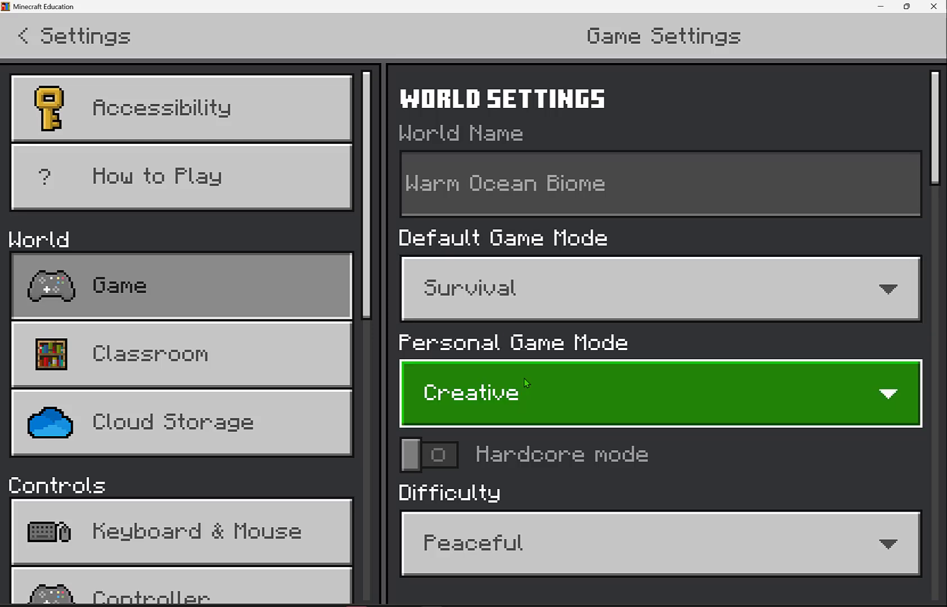
mouse_move(494, 464)
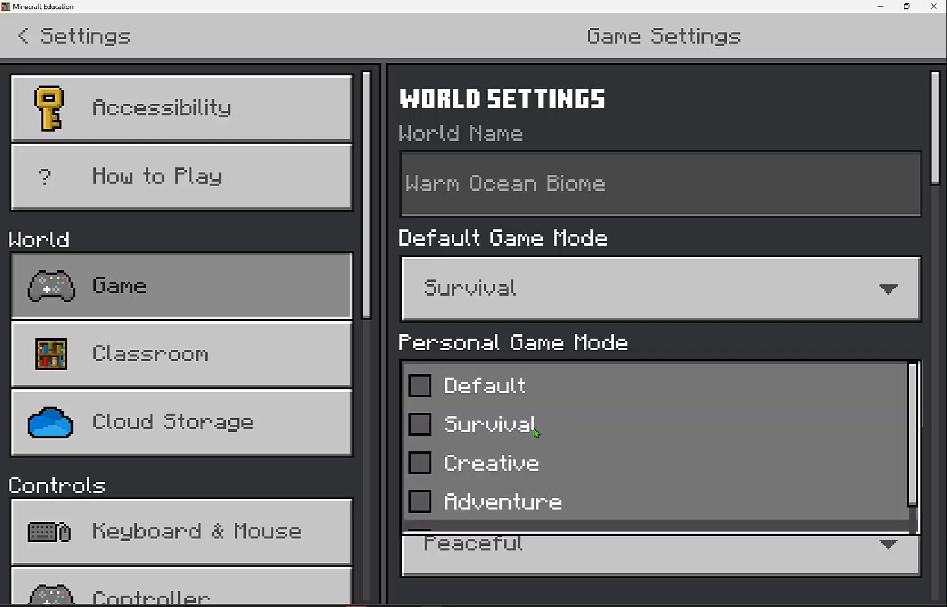
click(492, 463)
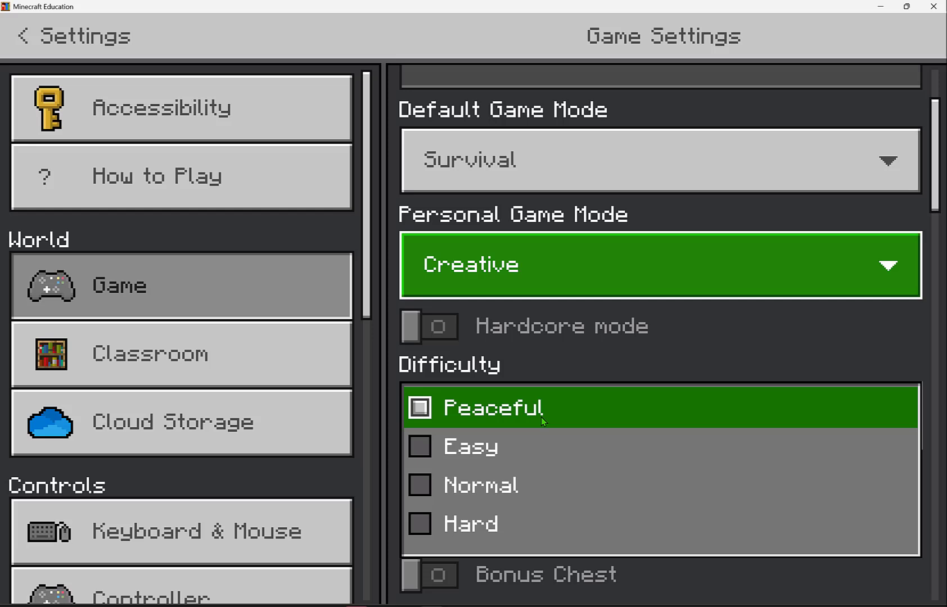
mouse_move(513, 446)
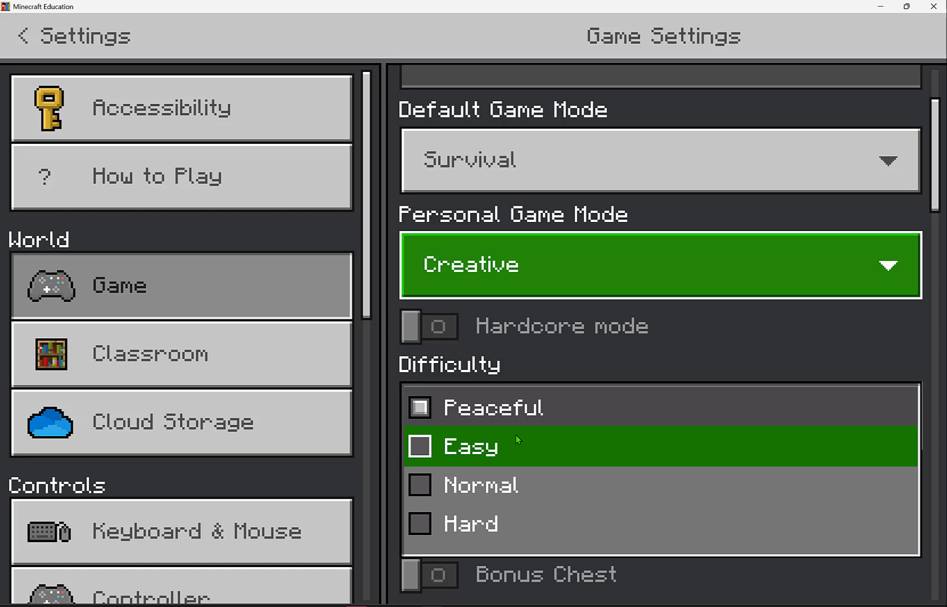
mouse_move(484, 485)
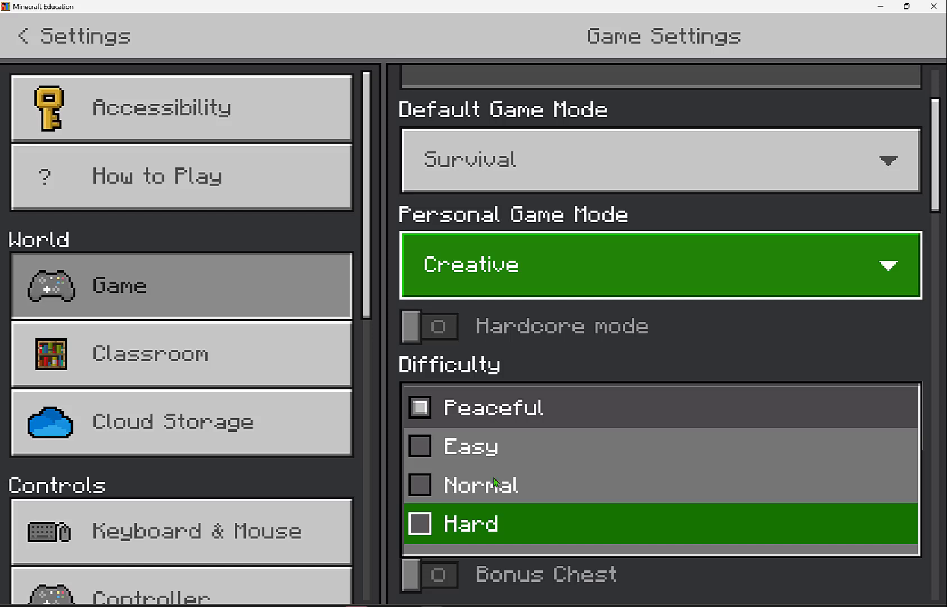
click(491, 407)
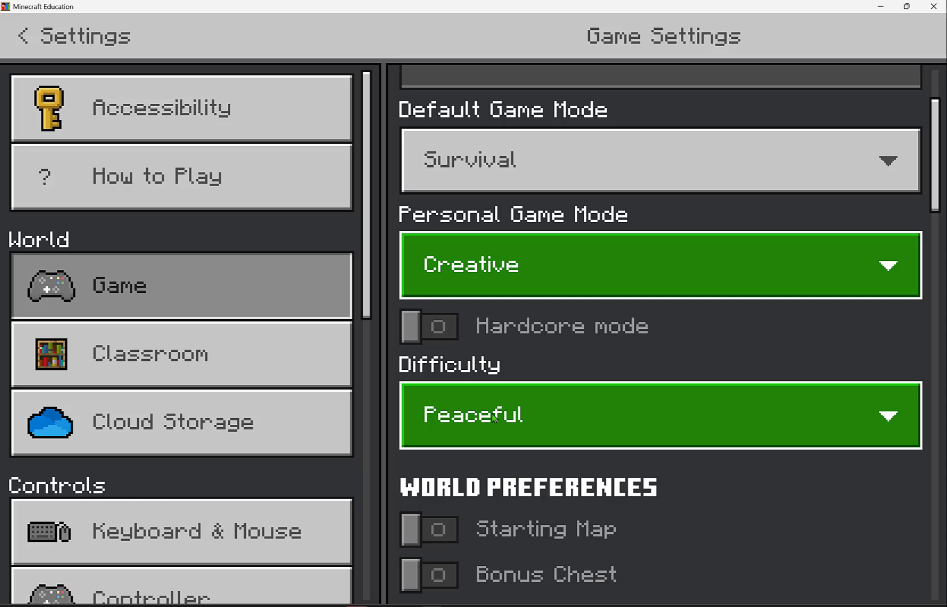
scroll(down, 3)
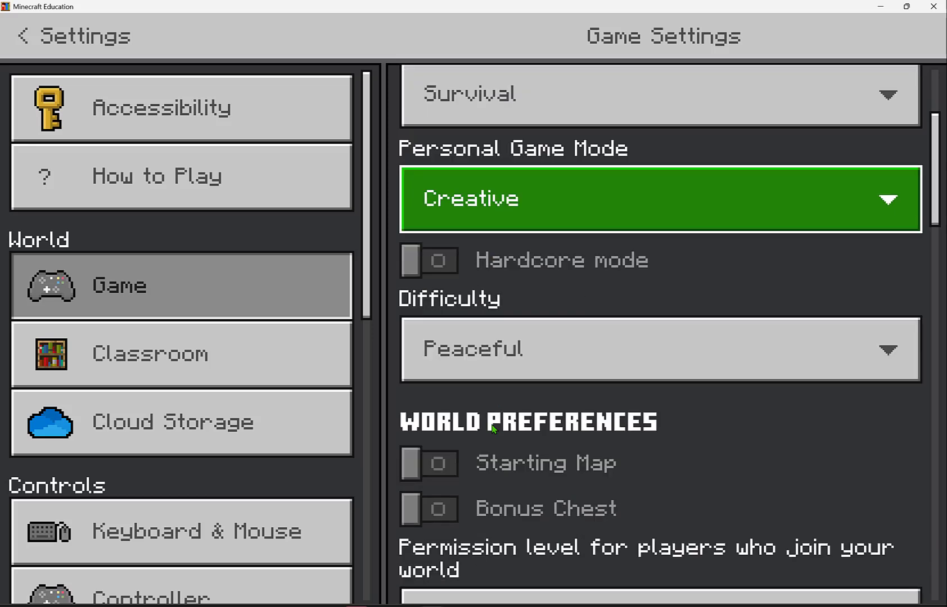
Scroll Game Settings down to World Options with Show Coordinates and Friendly Fire.
scroll(down, 3)
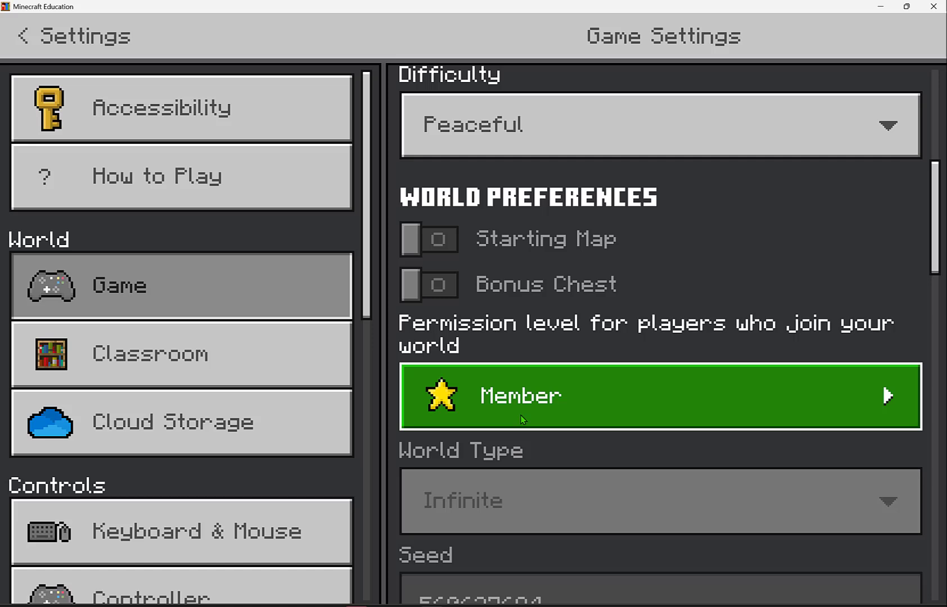
mouse_move(632, 412)
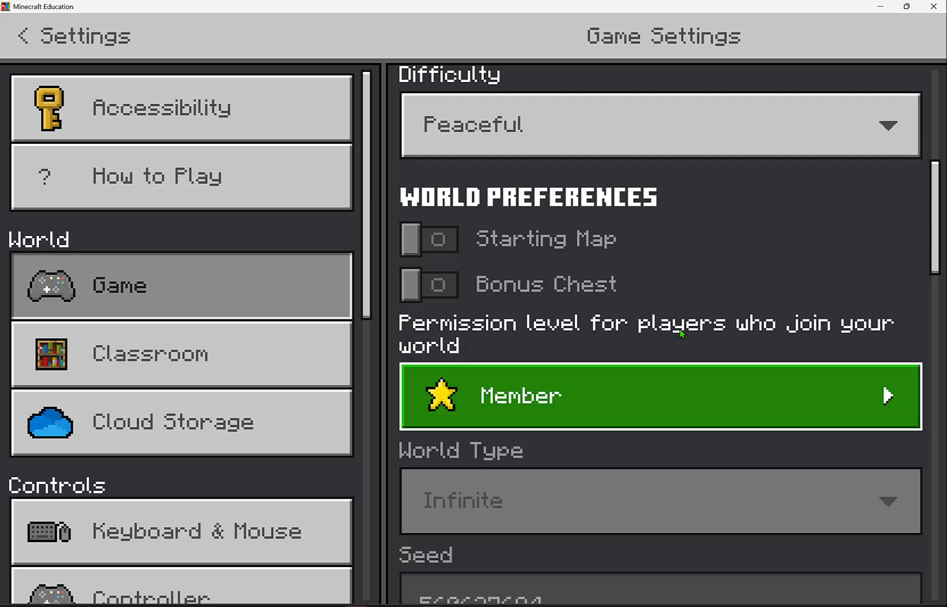
scroll(down, 3)
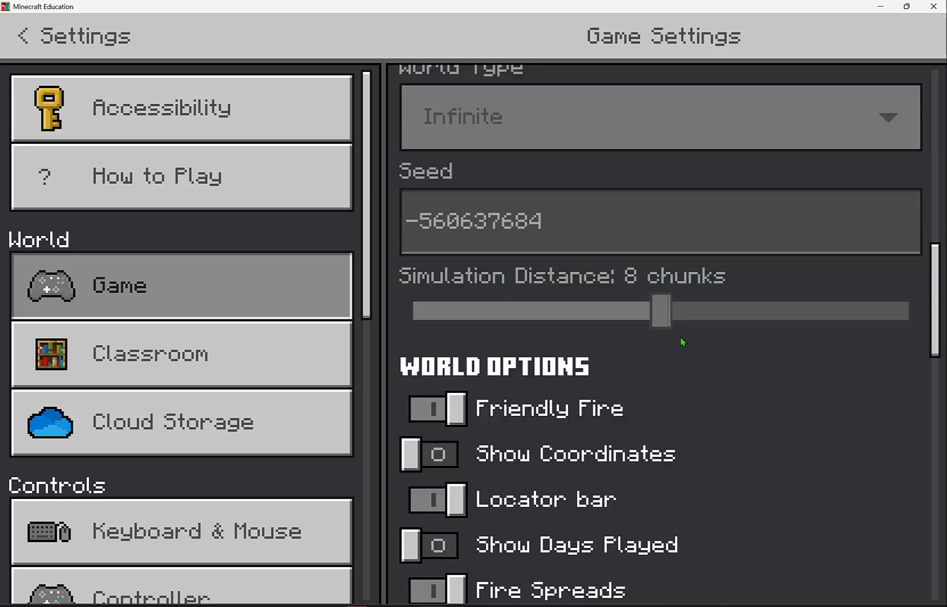
scroll(down, 3)
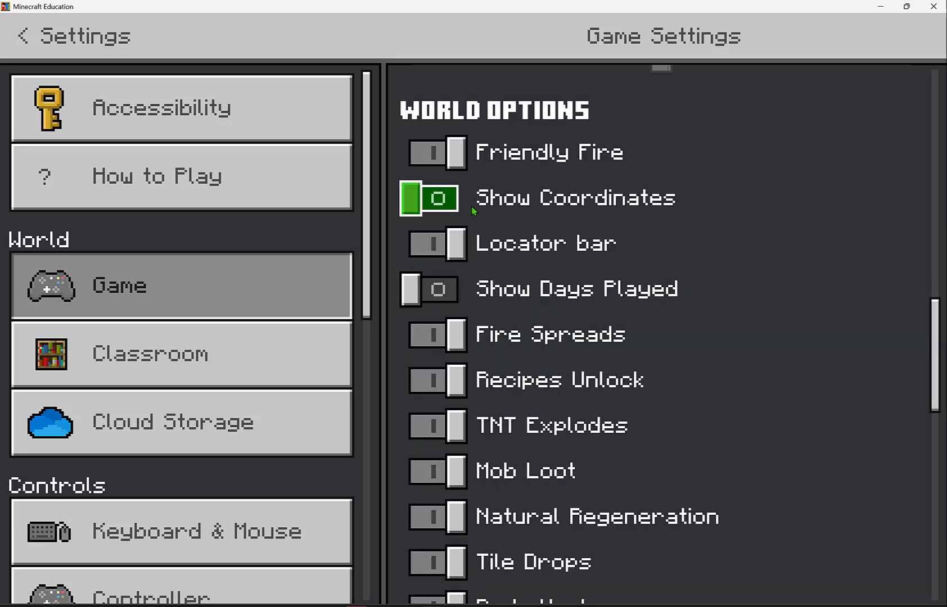
mouse_move(436, 212)
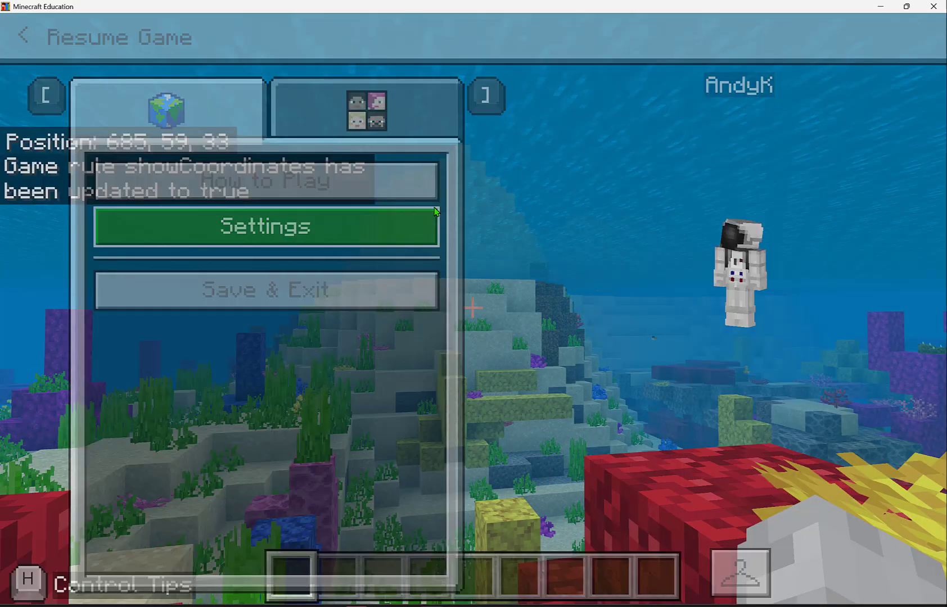
Resume playing the underwater world briefly, then pause the game again.
click(118, 37)
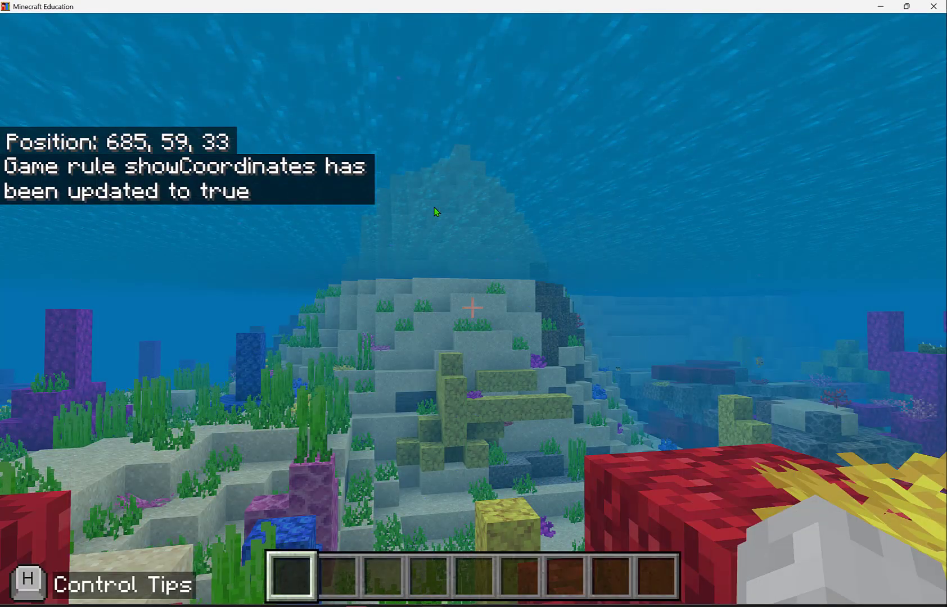
key(space)
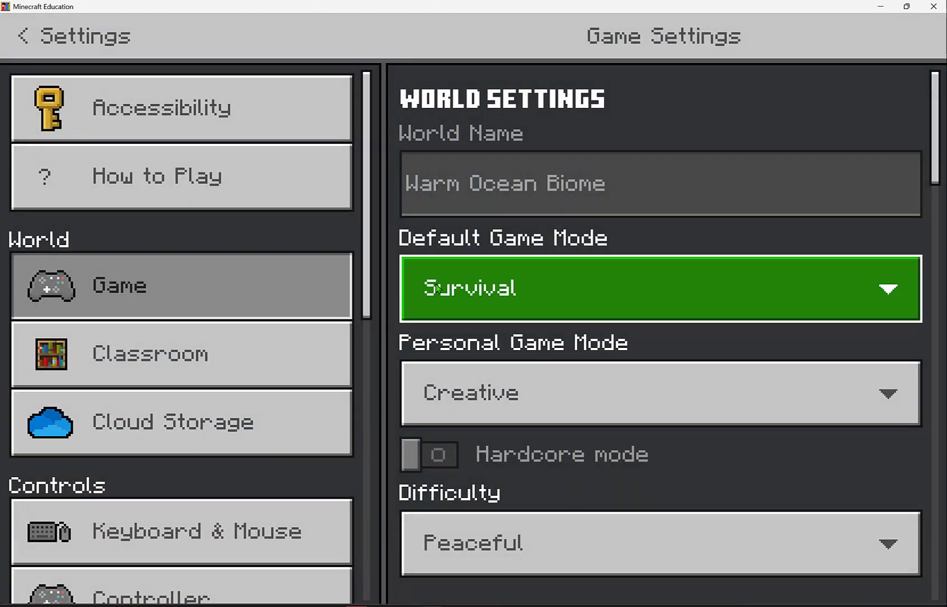
scroll(down, 3)
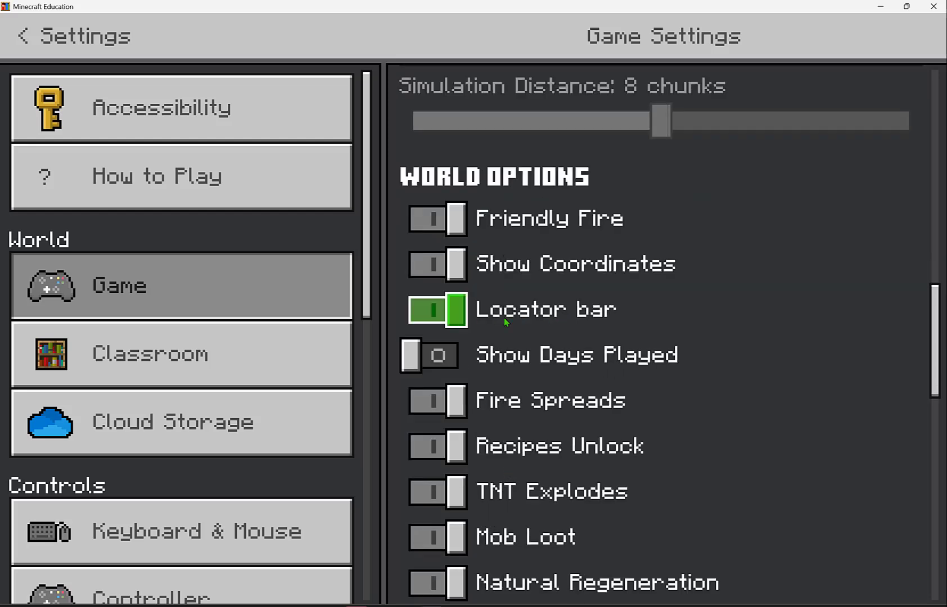
mouse_move(560, 316)
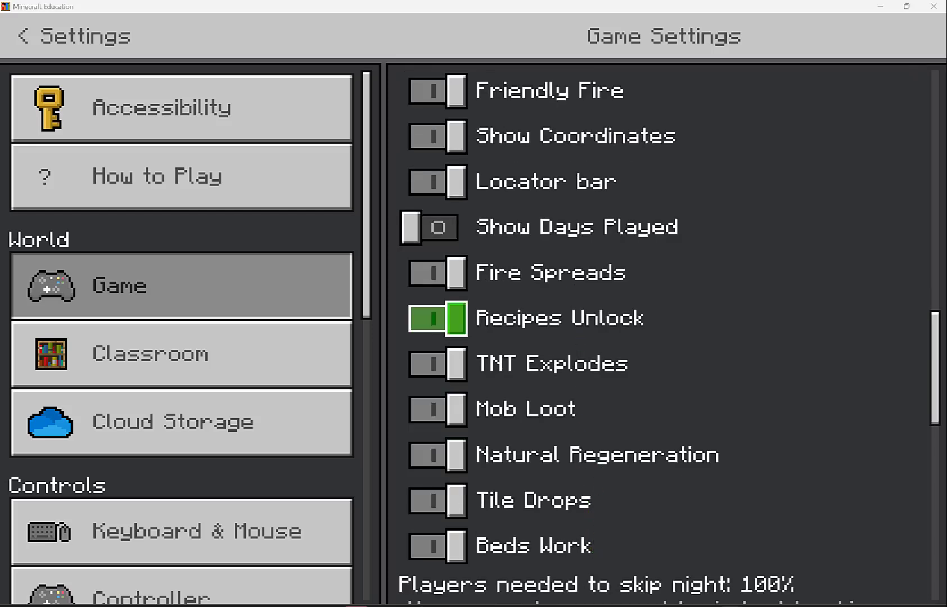
scroll(down, 3)
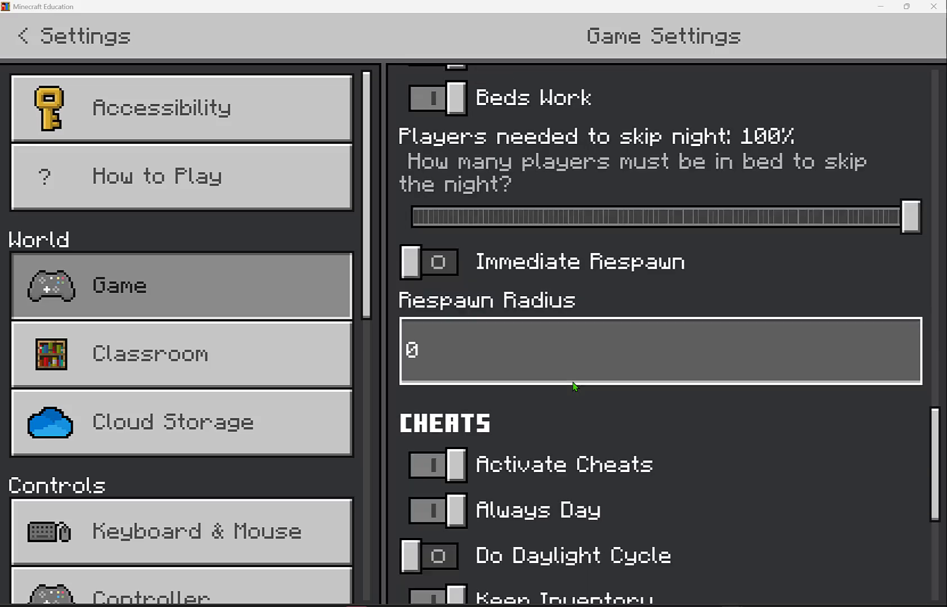
scroll(down, 3)
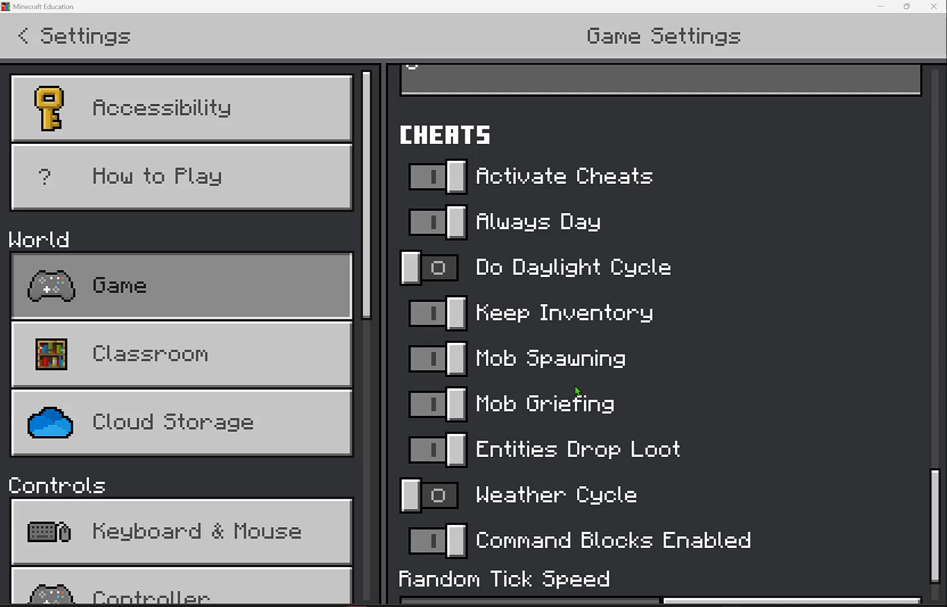
Try several Cheats toggles, then switch to the Classroom settings.
click(436, 371)
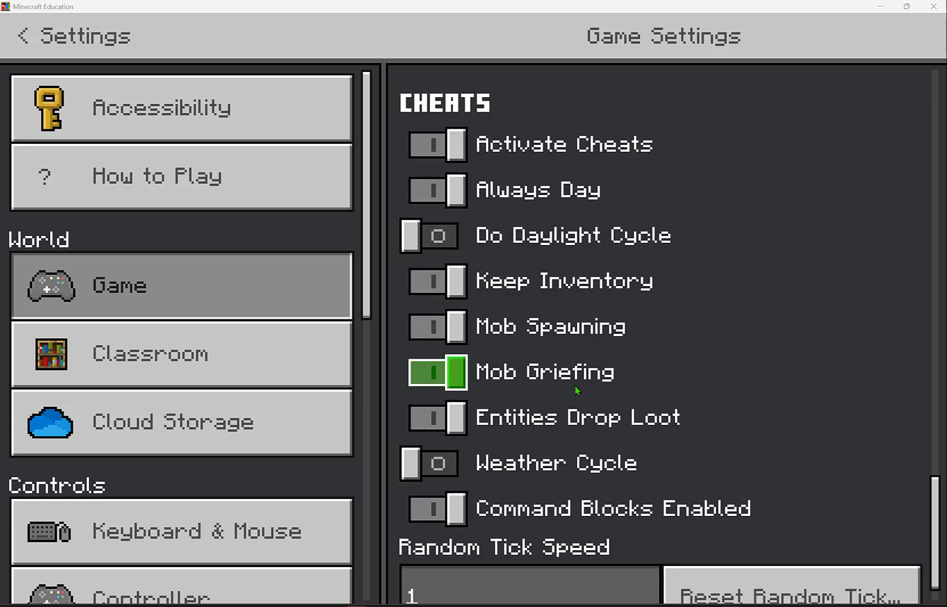
click(429, 235)
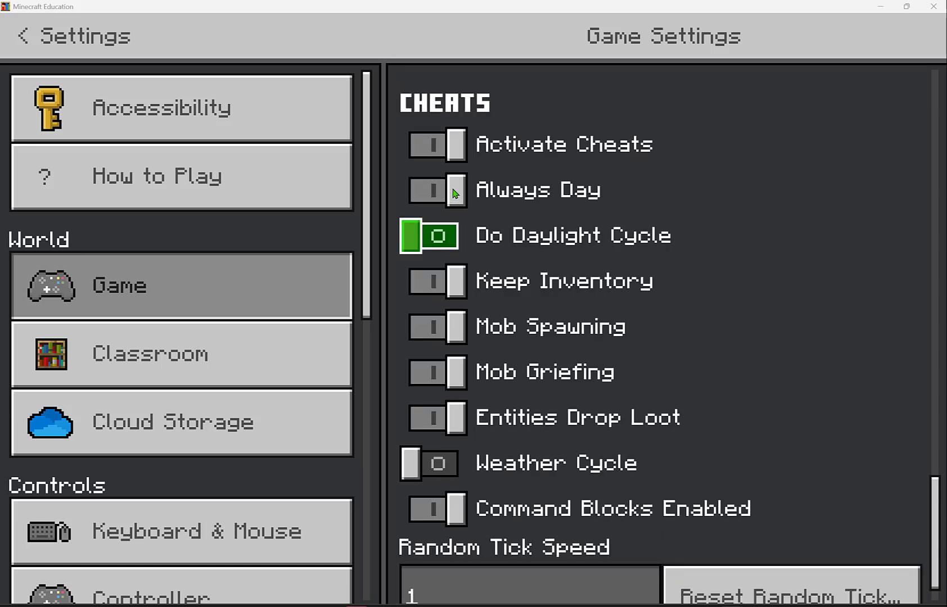
click(437, 190)
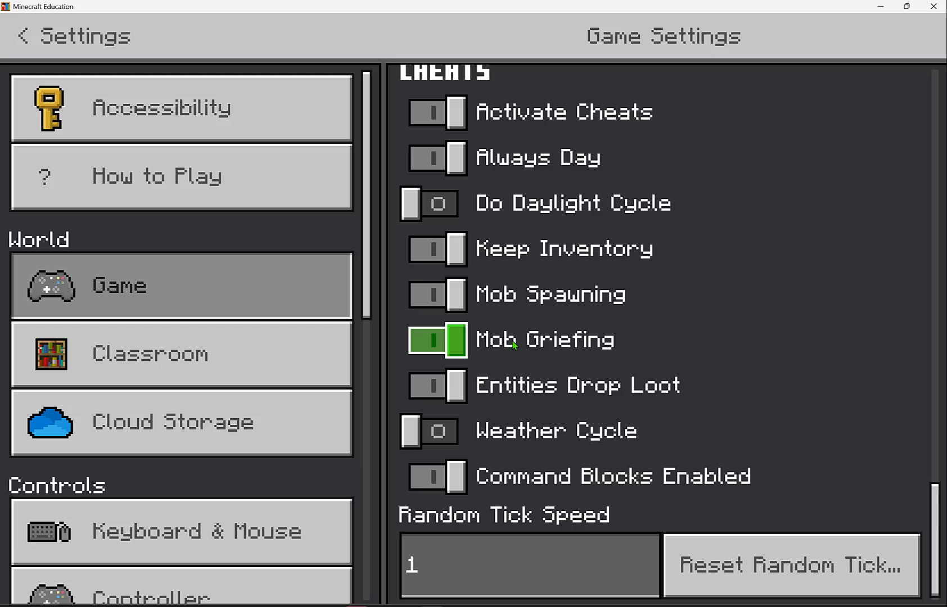
click(429, 430)
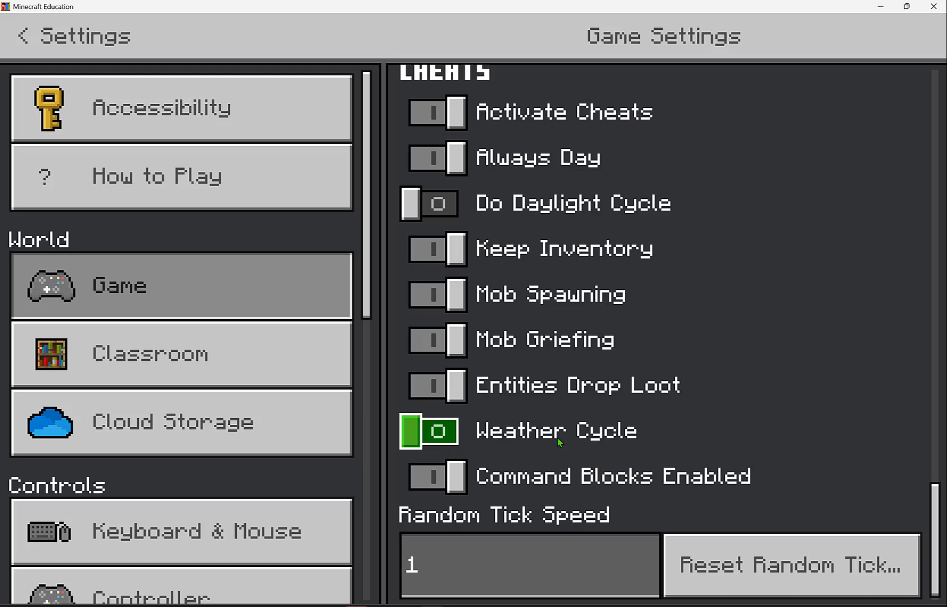
mouse_move(429, 432)
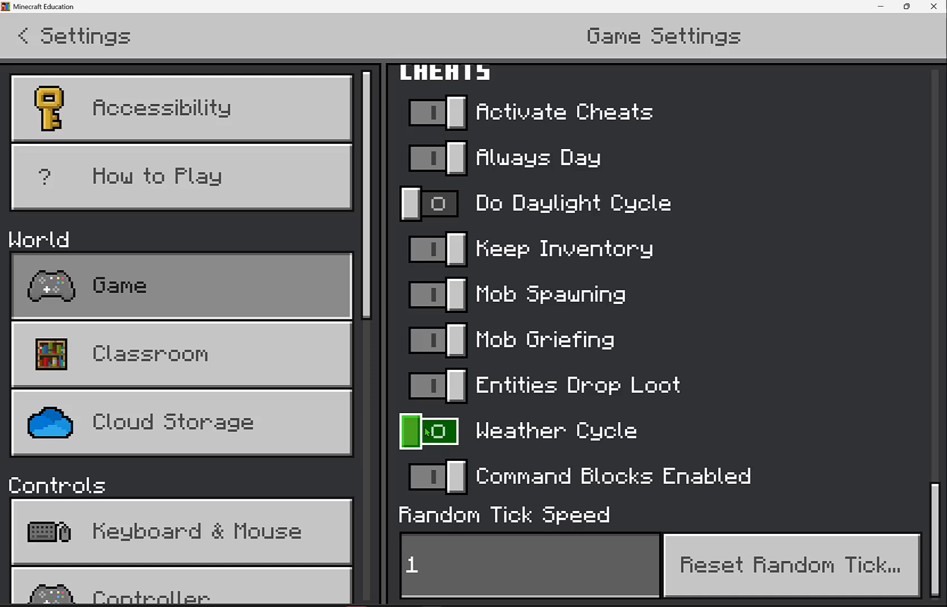
click(428, 431)
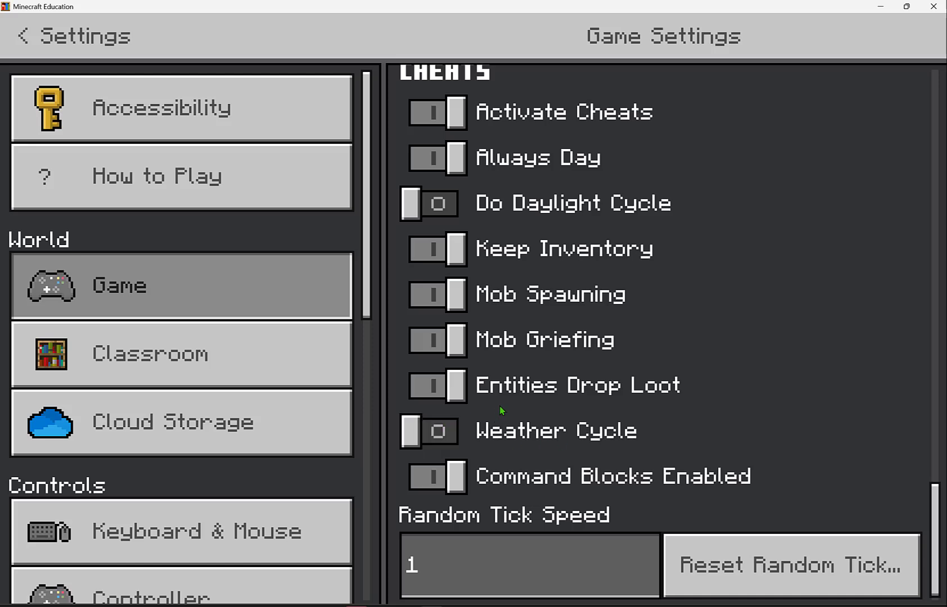
click(181, 355)
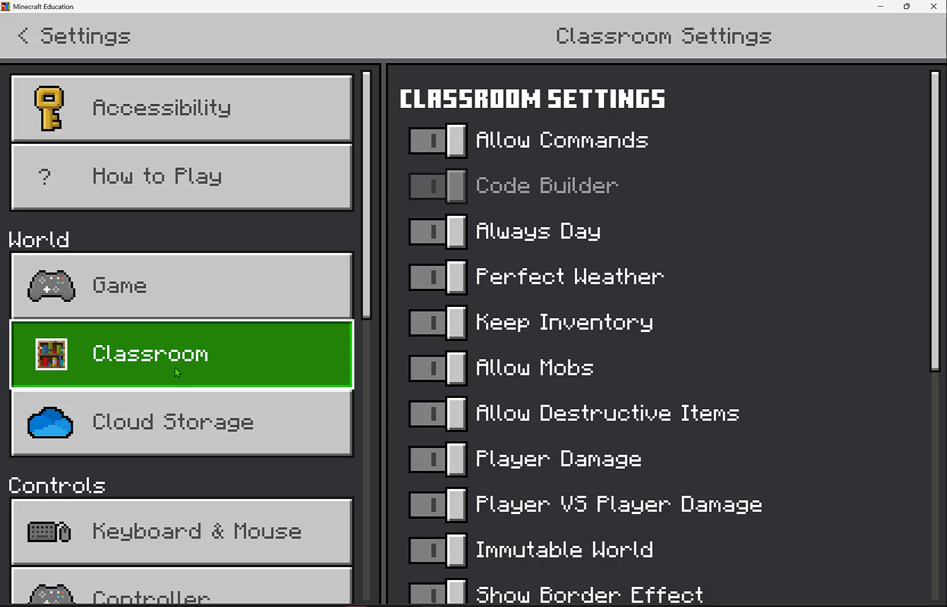
Switch off Allow Destructive Items, Player Damage and PvP Damage, reaching Resource Link.
click(438, 140)
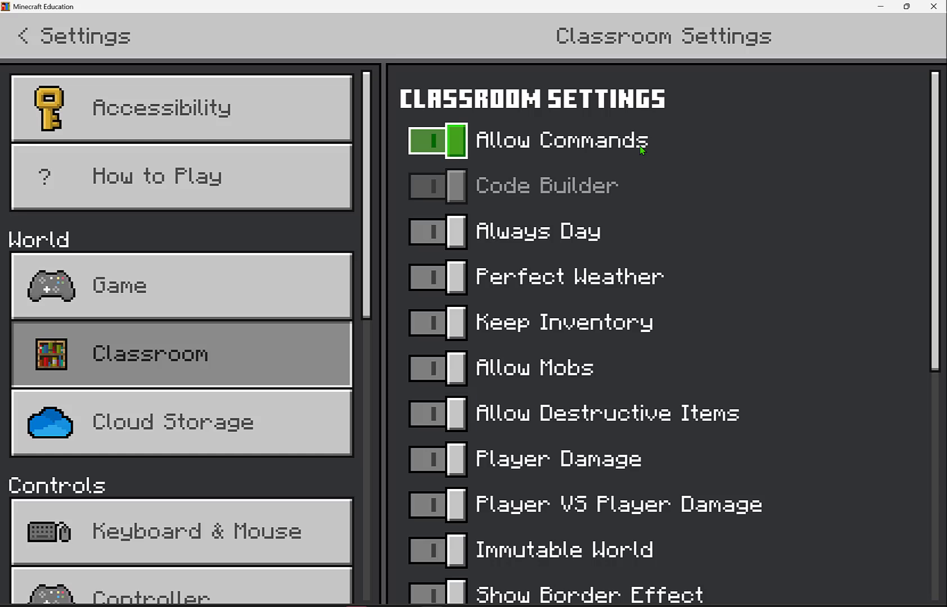
click(438, 277)
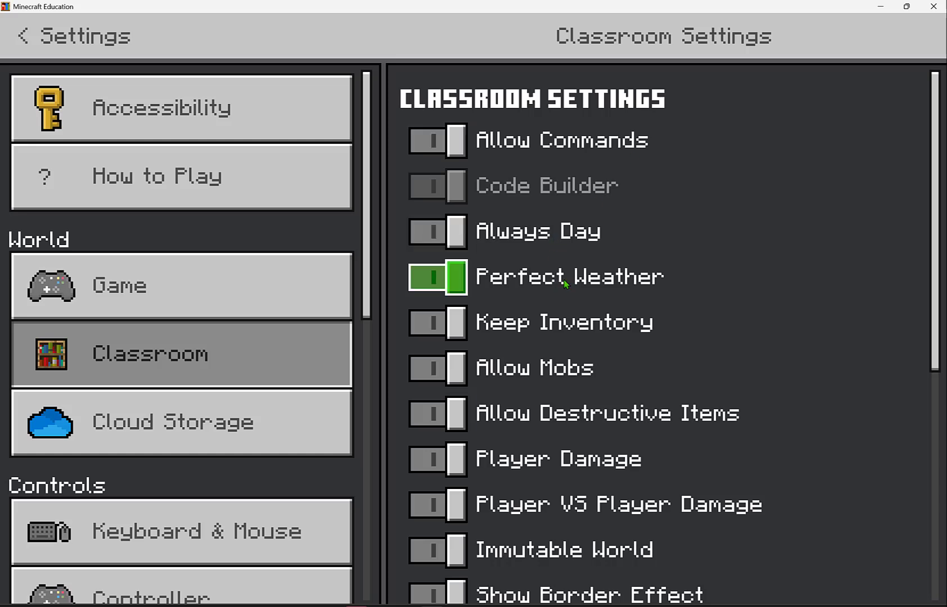
scroll(down, 3)
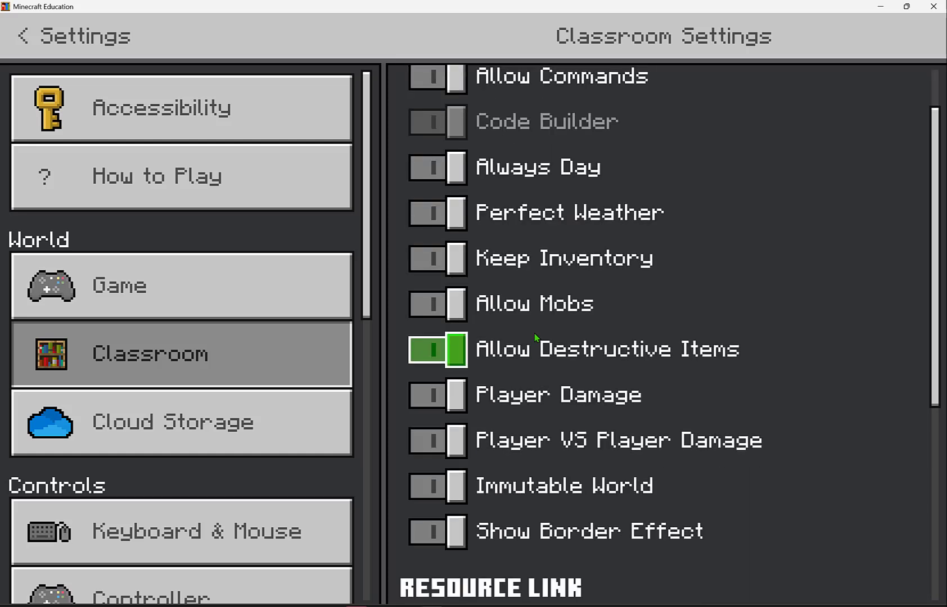
scroll(down, 3)
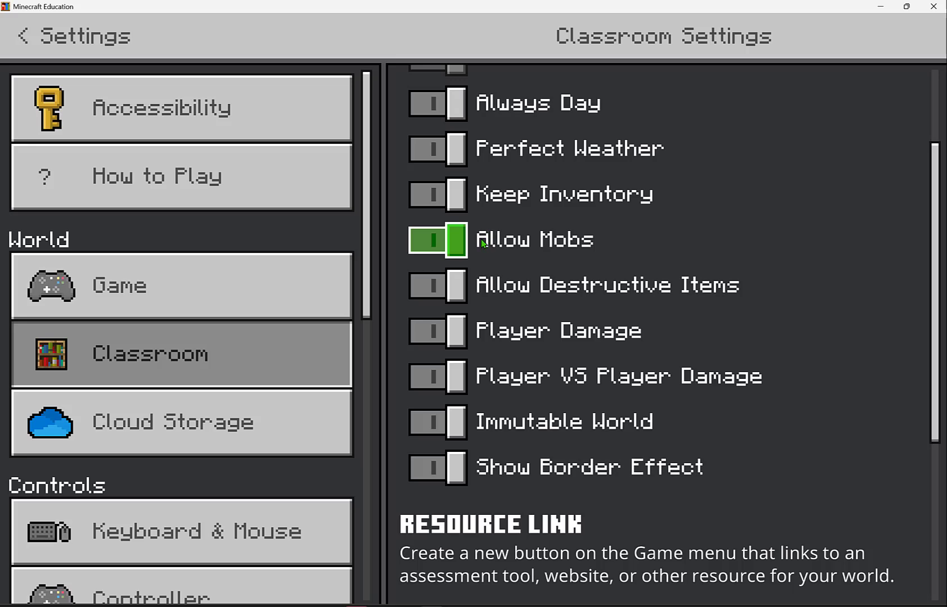
click(437, 284)
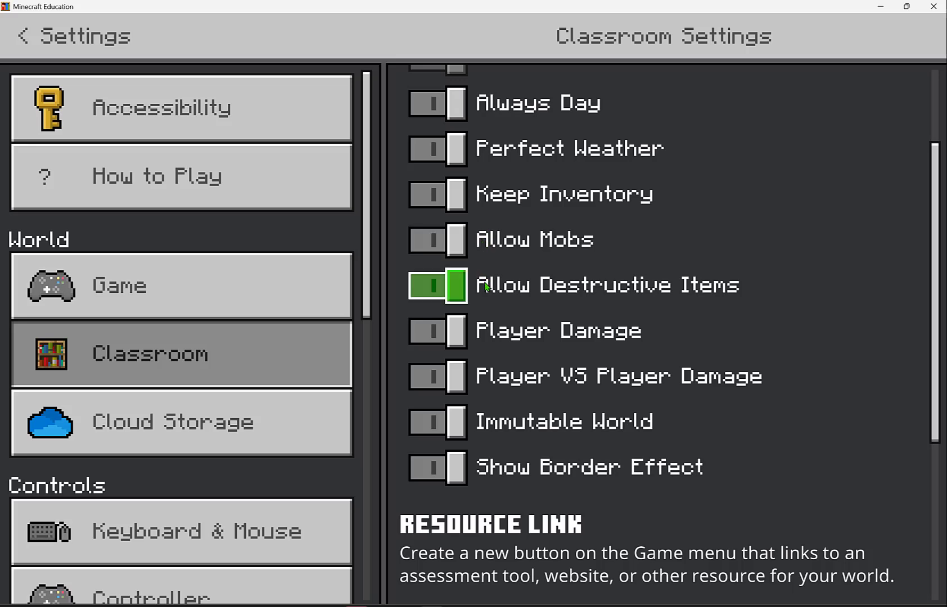
click(437, 286)
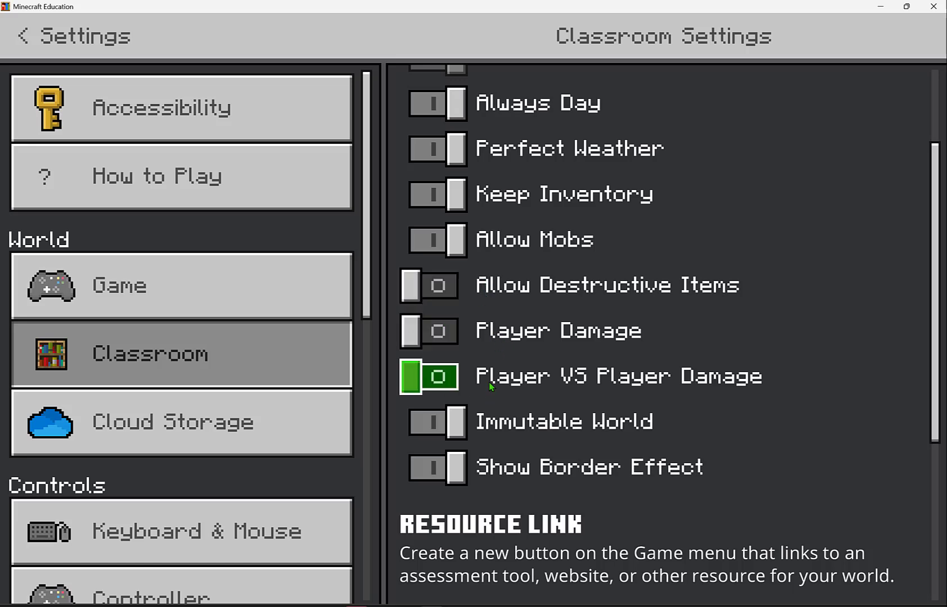
scroll(down, 3)
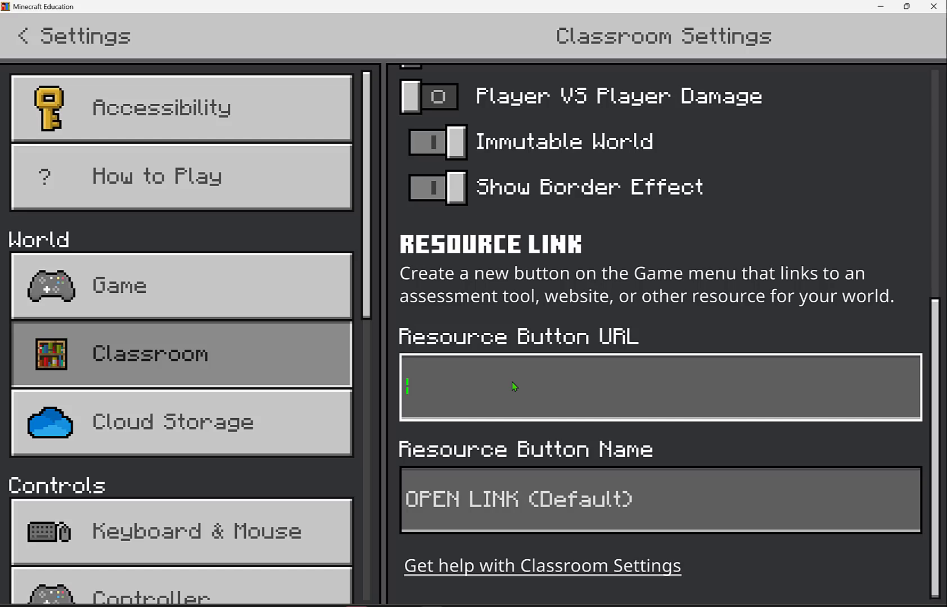
Return to the pause menu and reopen Game Settings.
click(22, 35)
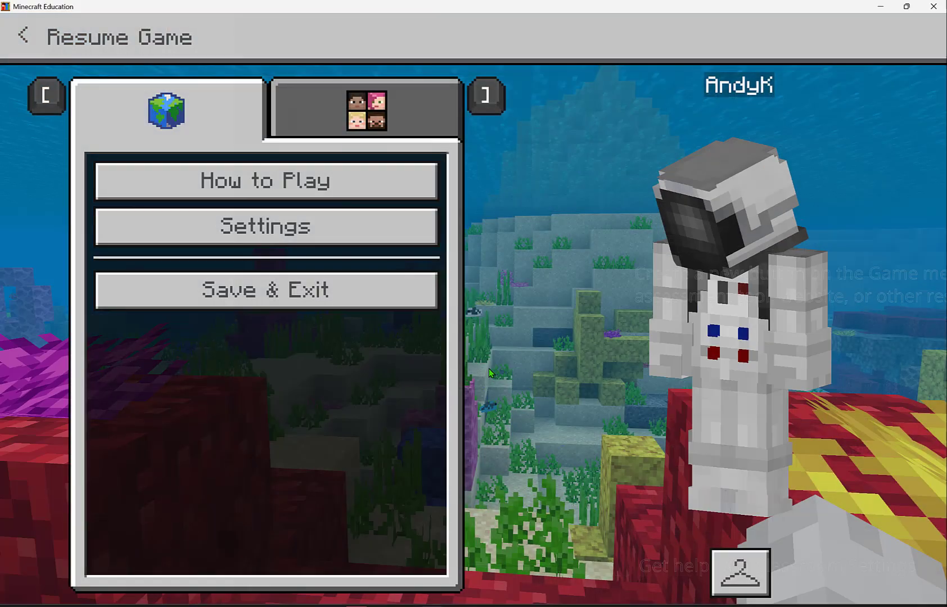
click(23, 35)
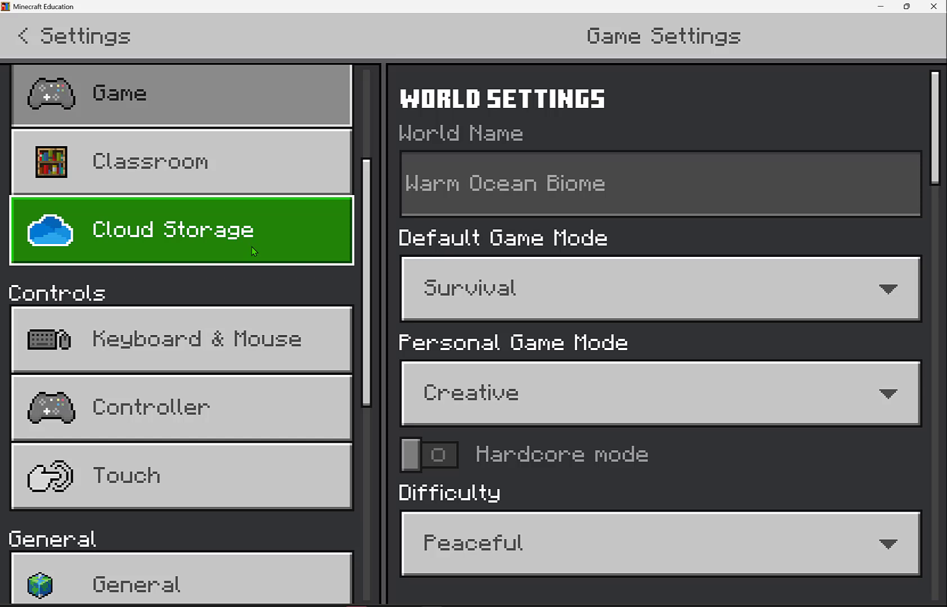
Review the Audio volume sliders (Main 60, Music 0), then move to Video Settings.
click(181, 339)
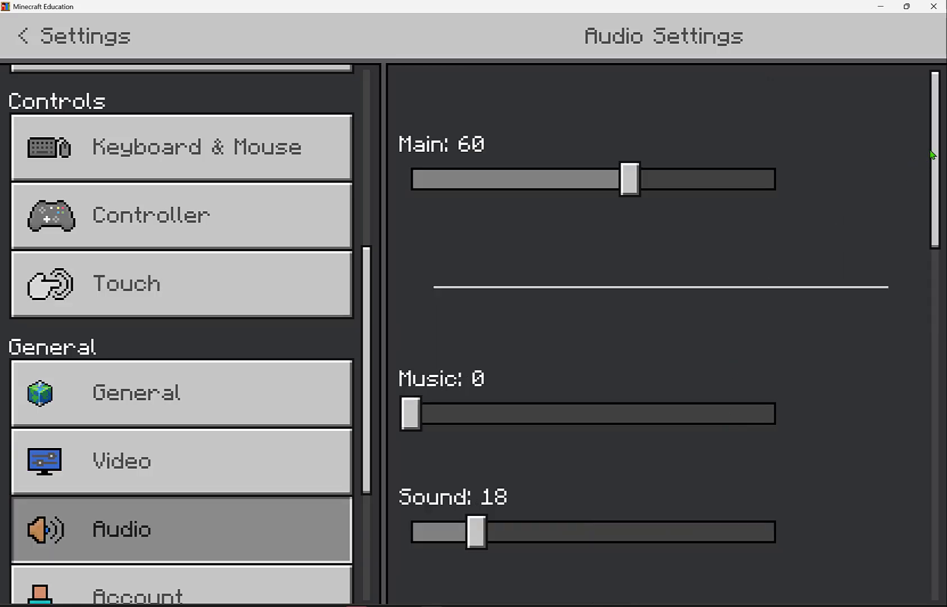
scroll(down, 3)
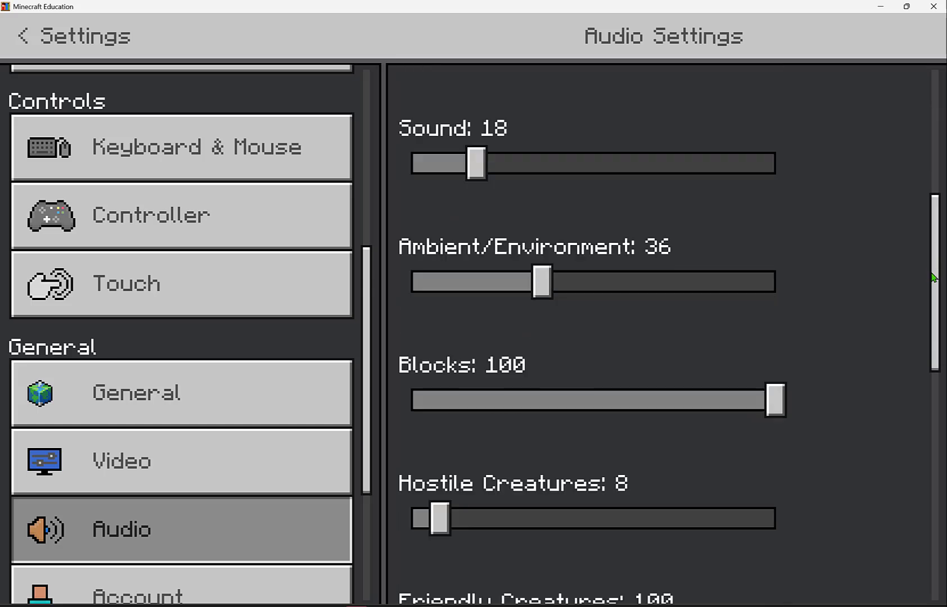
scroll(down, 3)
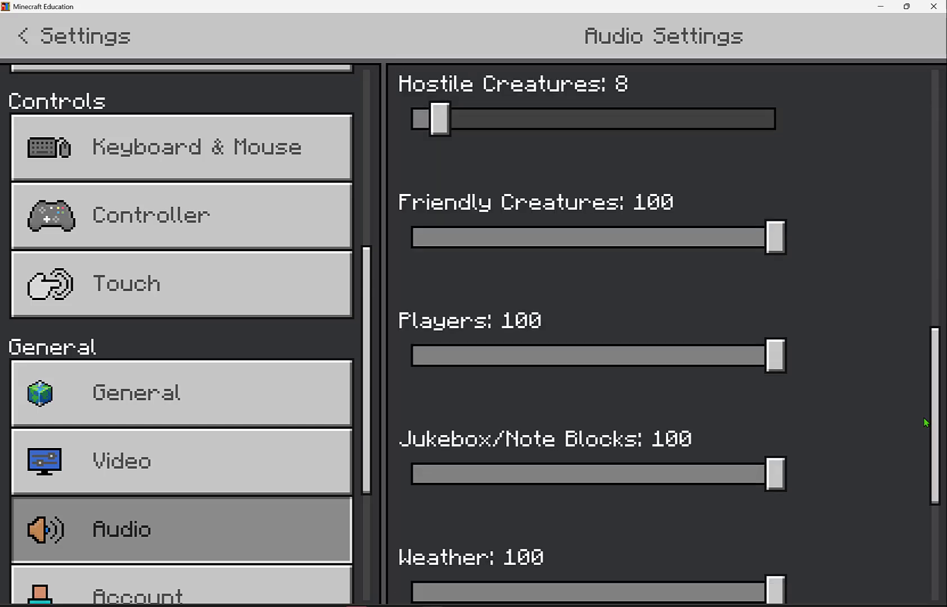
scroll(up, 3)
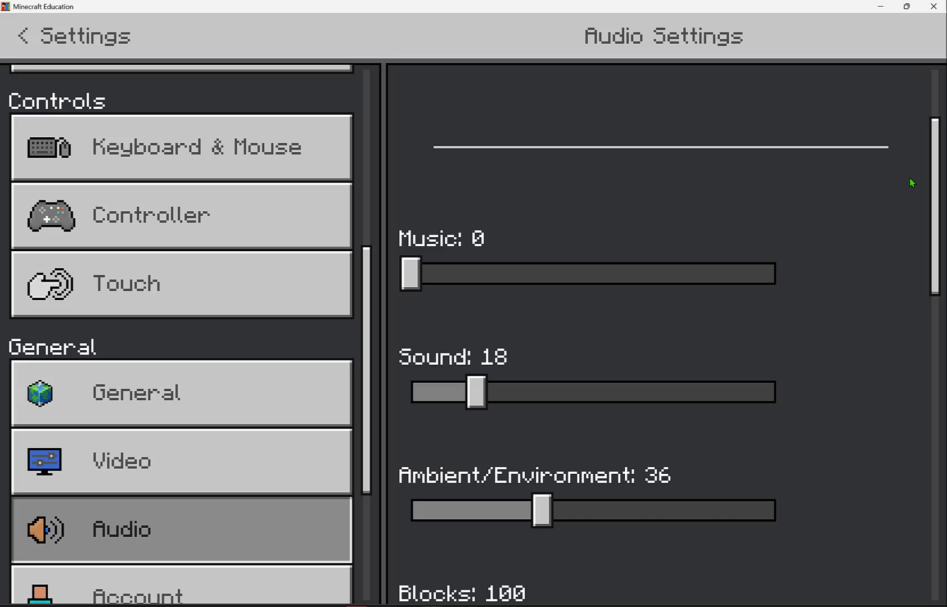
scroll(up, 3)
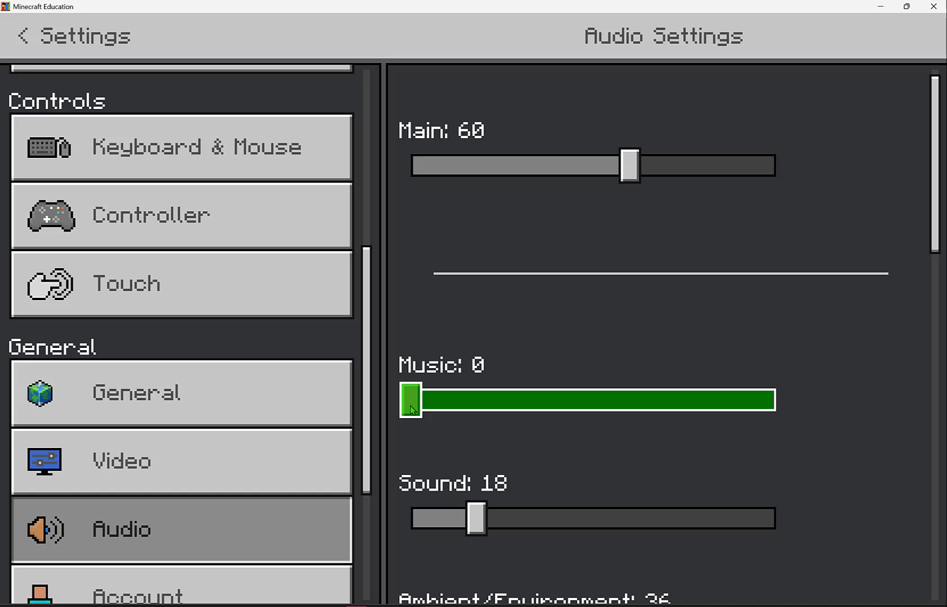
click(181, 463)
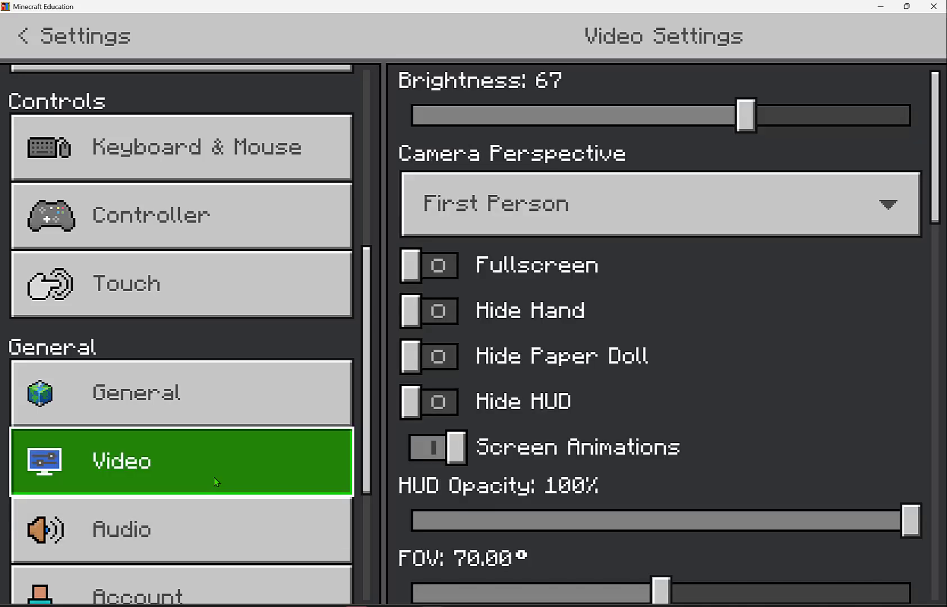
mouse_move(588, 291)
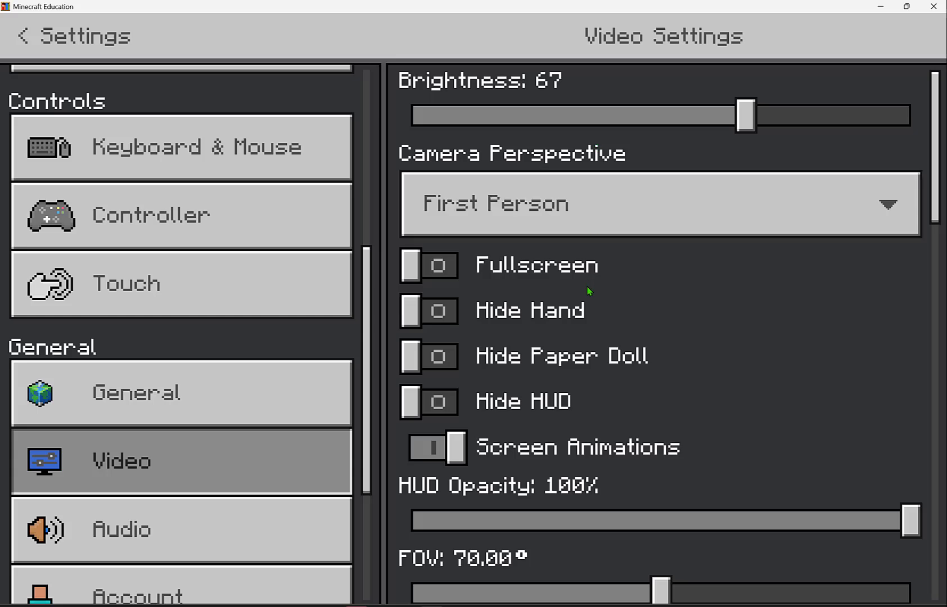
scroll(down, 3)
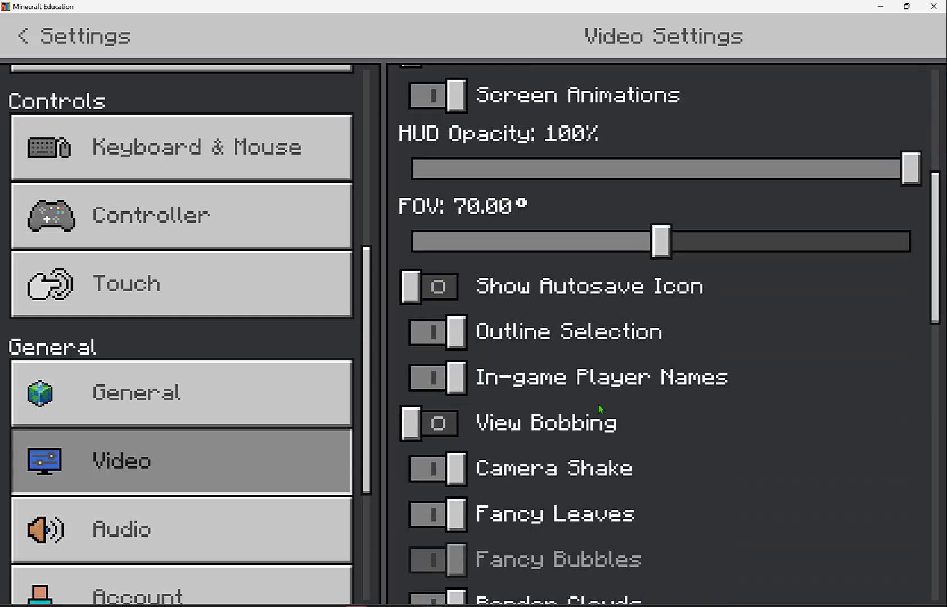
click(429, 422)
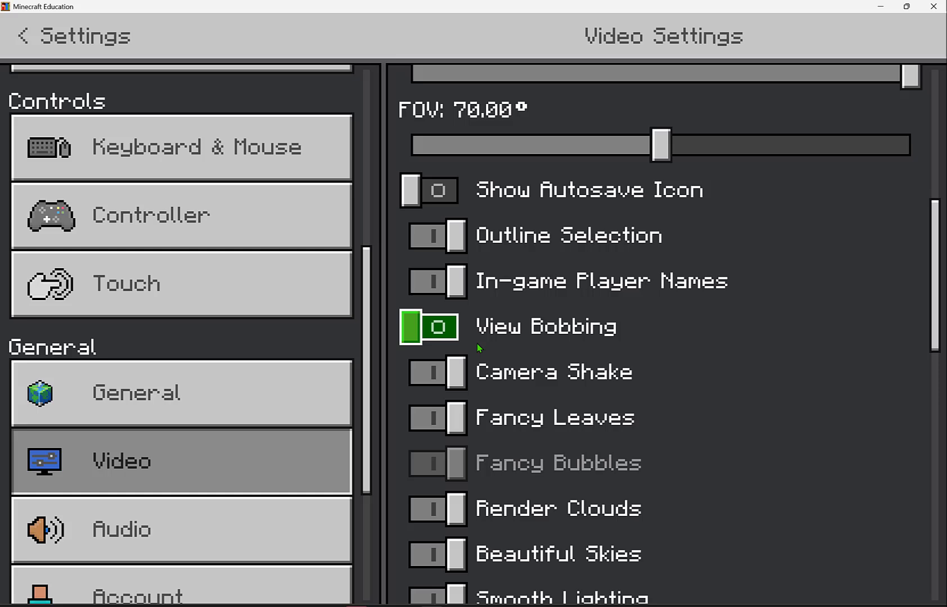
scroll(down, 3)
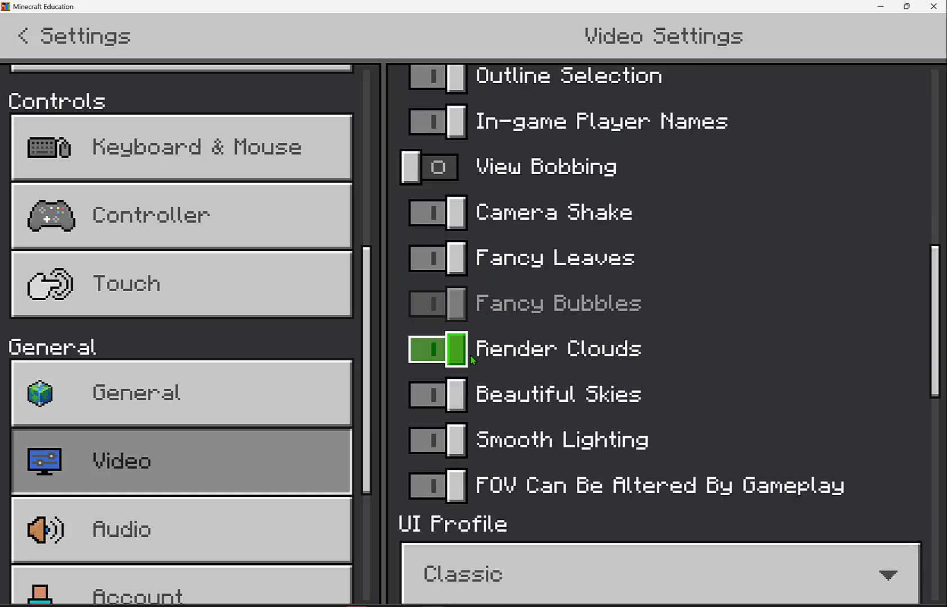
scroll(down, 3)
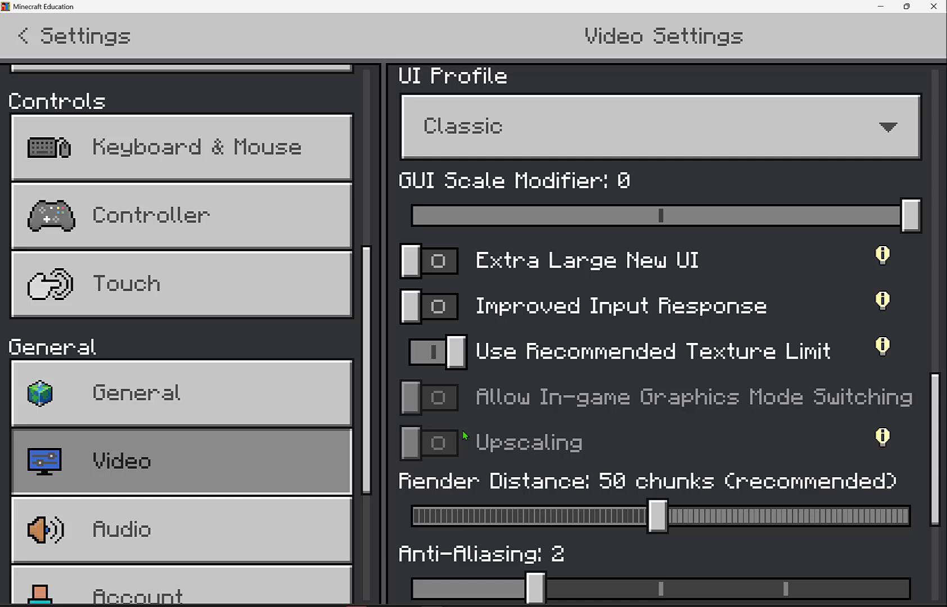
scroll(down, 3)
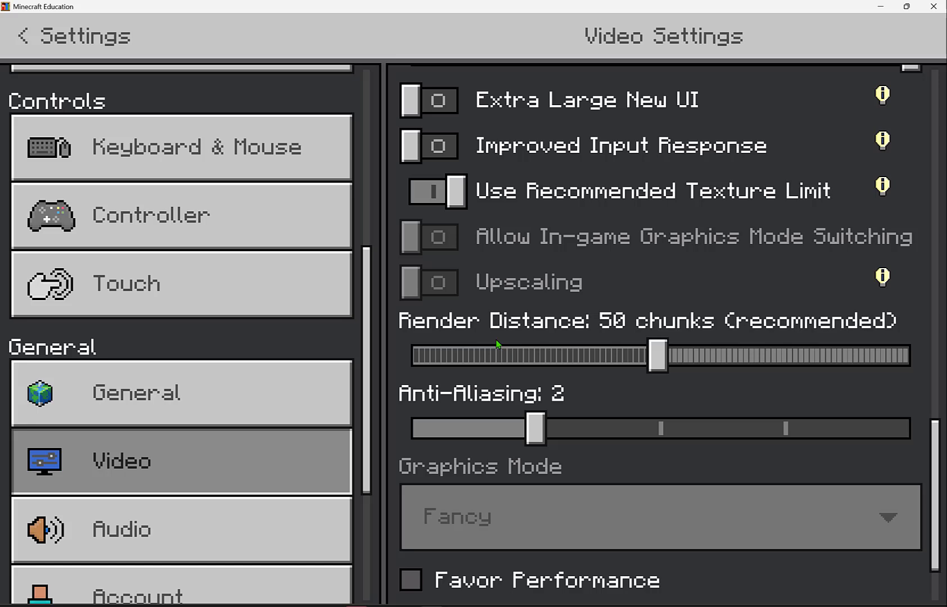
click(181, 461)
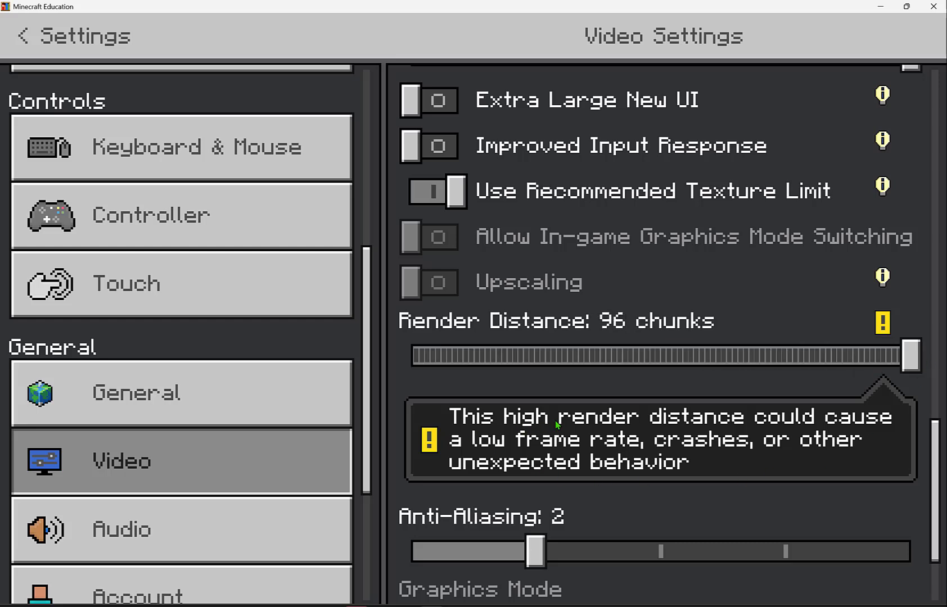
mouse_move(587, 446)
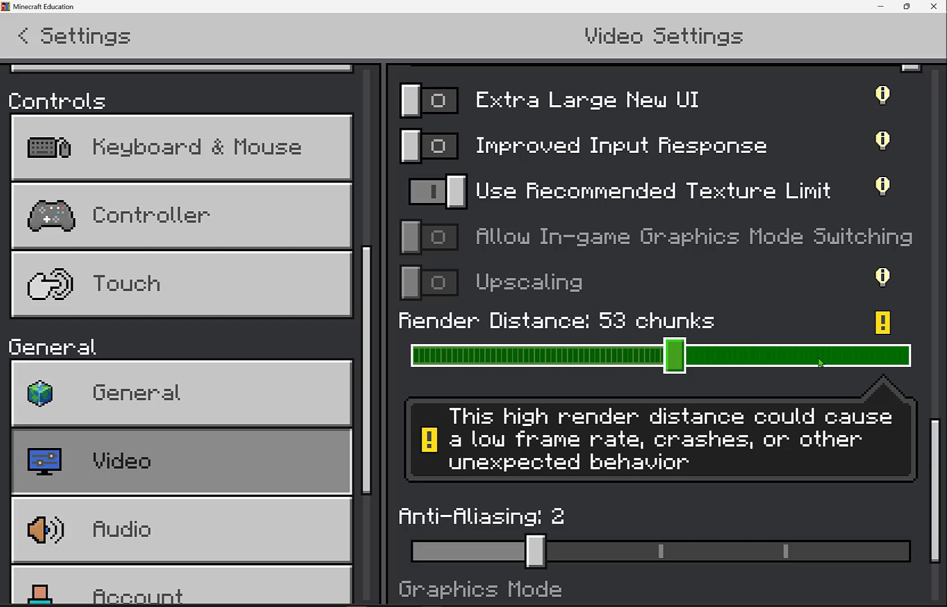
mouse_move(649, 361)
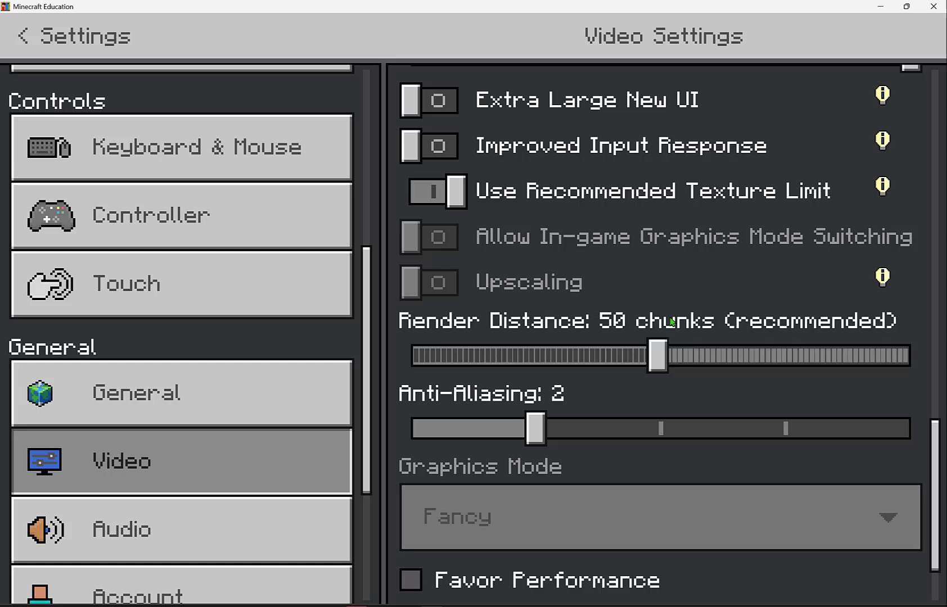
scroll(down, 3)
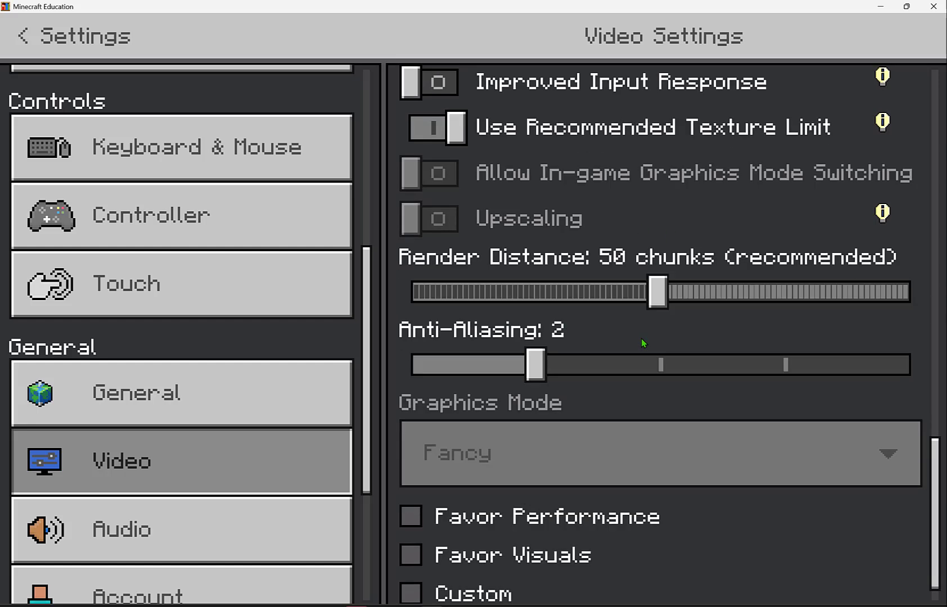
scroll(up, 3)
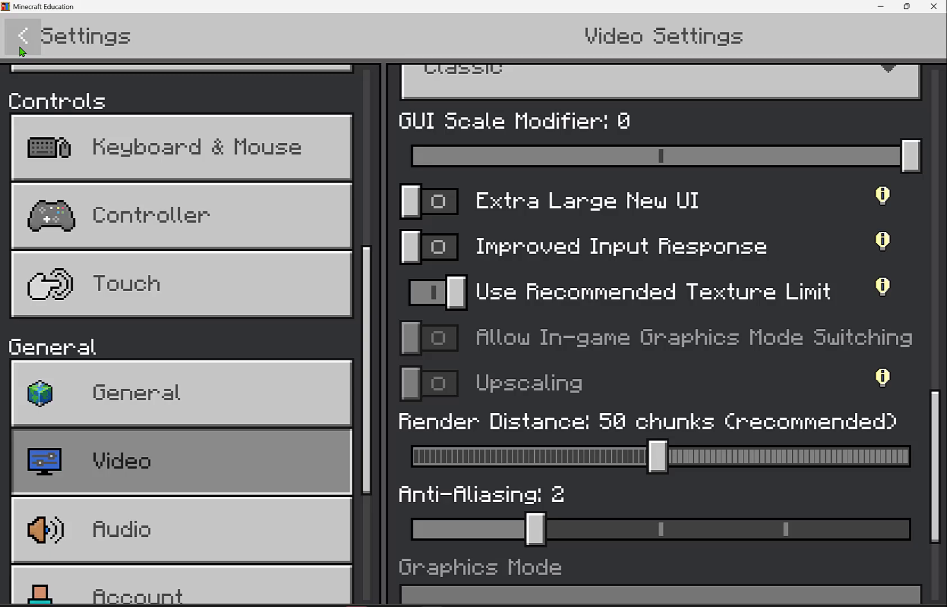
Return from Settings and resume play in the underwater coral world with coordinates shown.
click(22, 36)
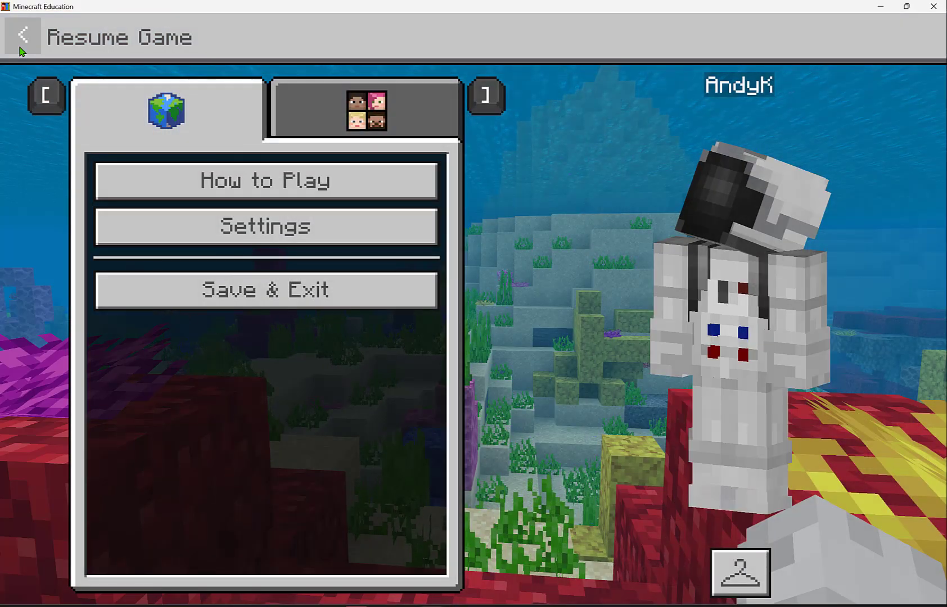
click(22, 37)
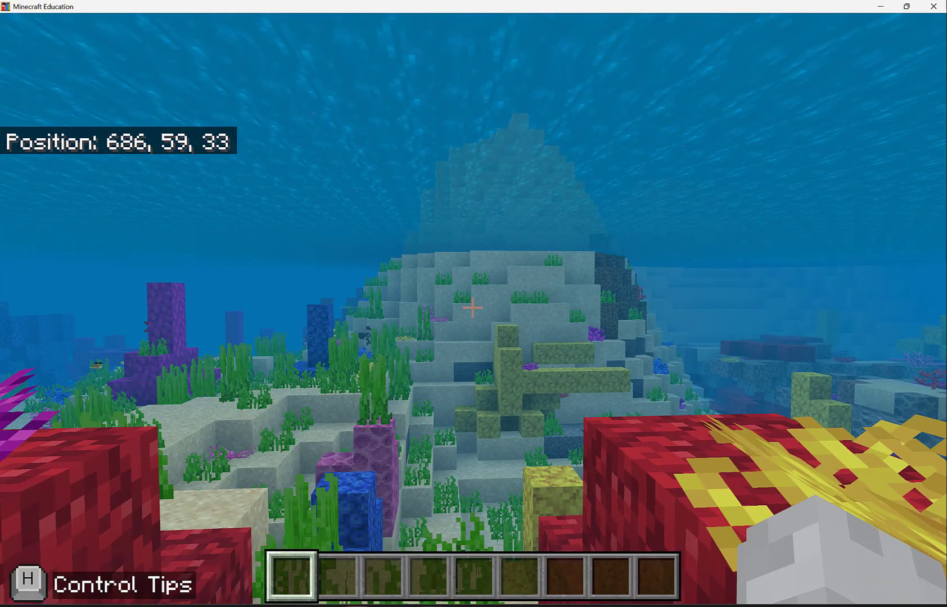